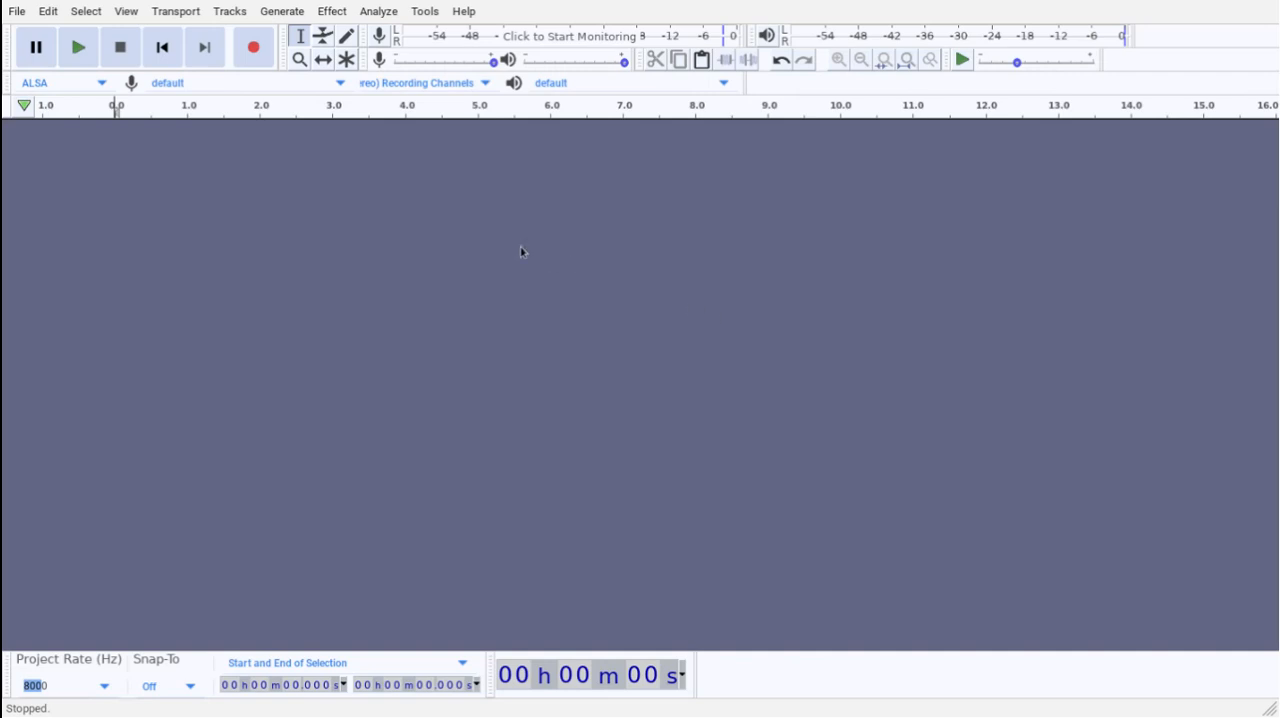
mouse_move(172, 204)
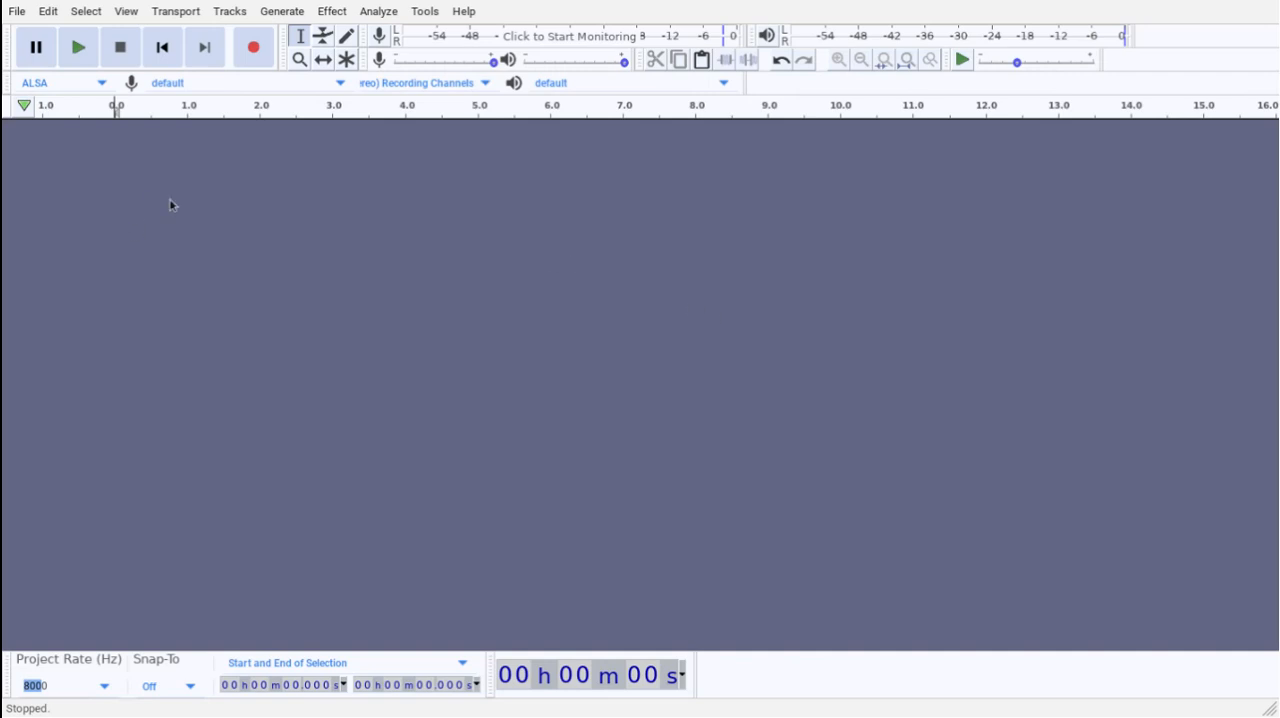
mouse_move(164, 196)
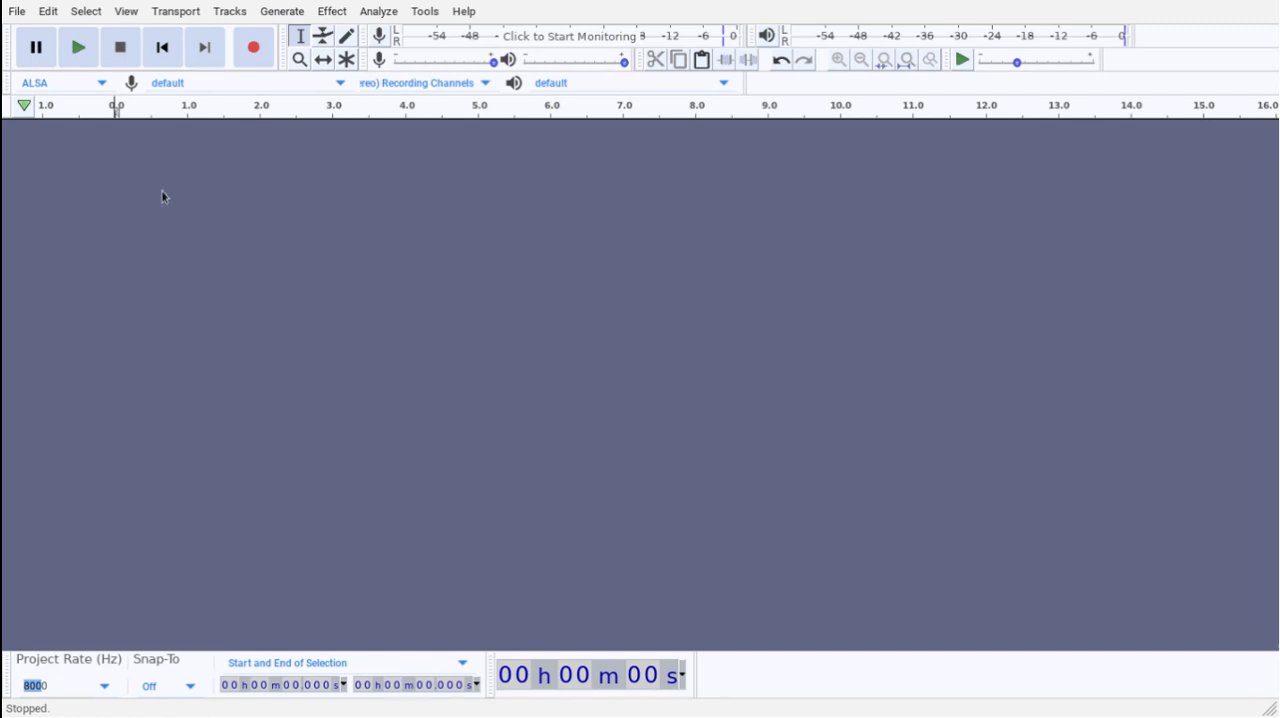
mouse_move(112, 704)
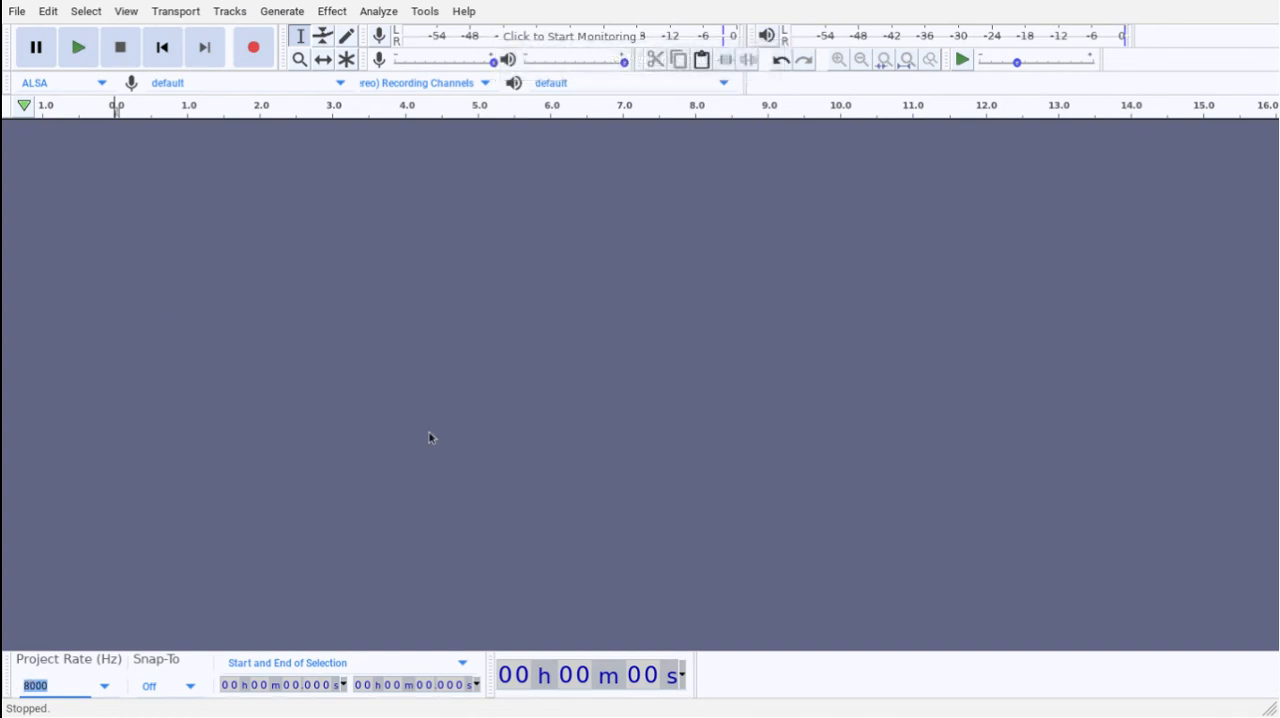
mouse_move(692, 8)
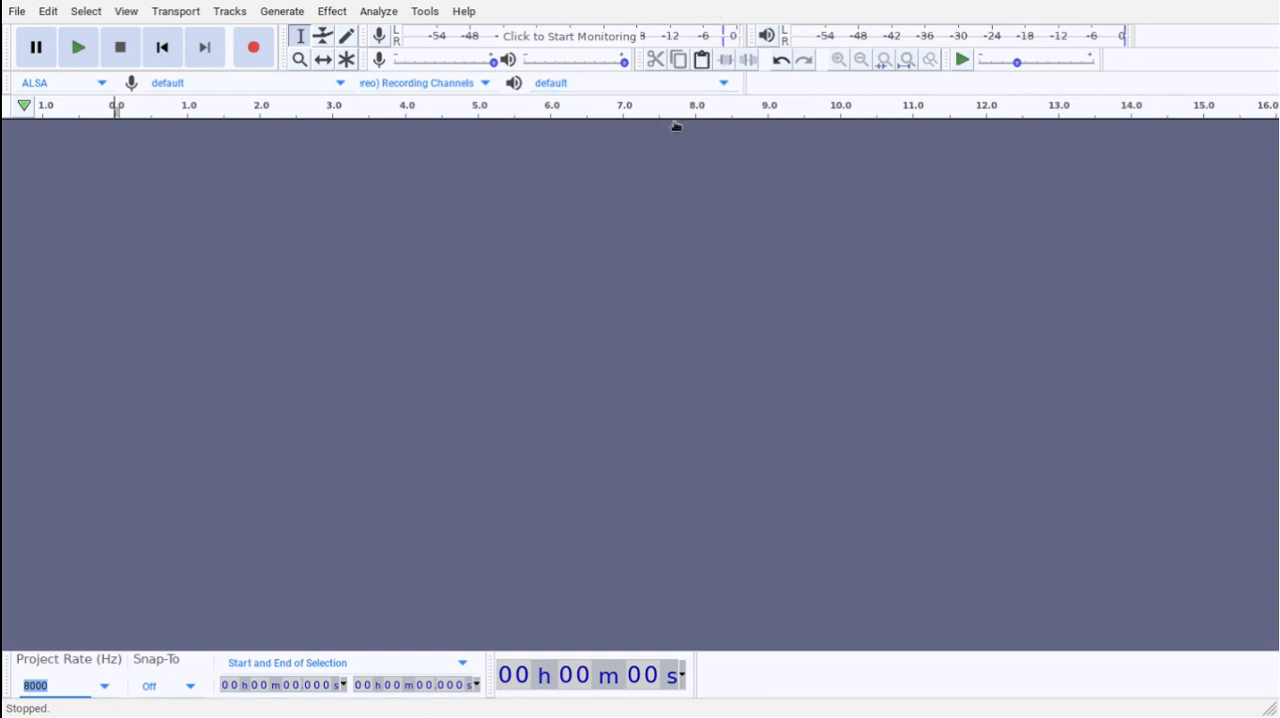
mouse_move(128, 116)
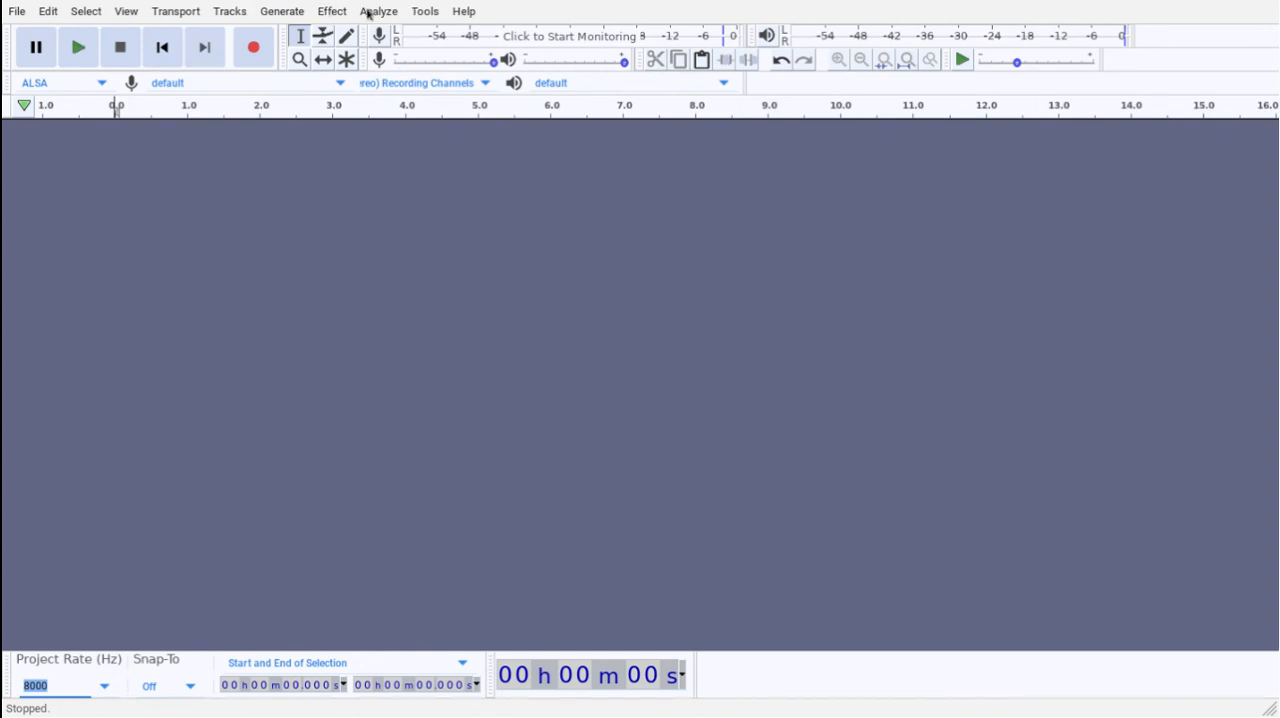
mouse_move(252, 48)
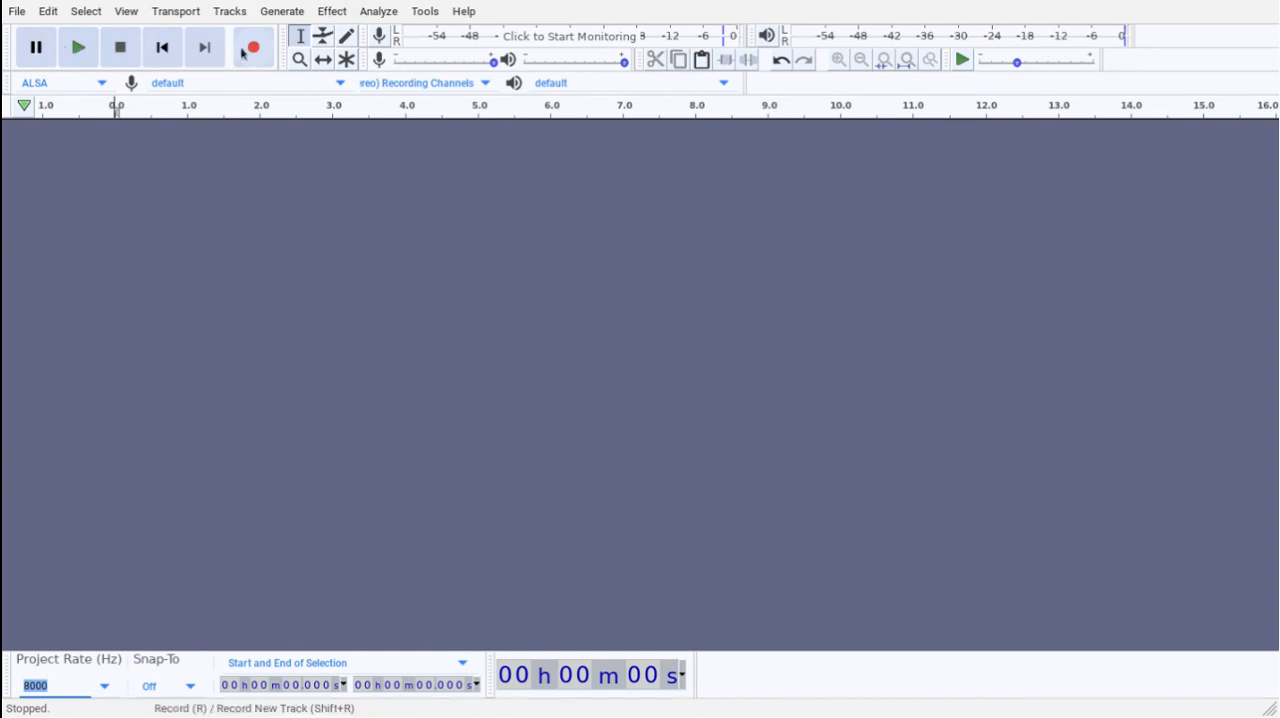
mouse_move(252, 48)
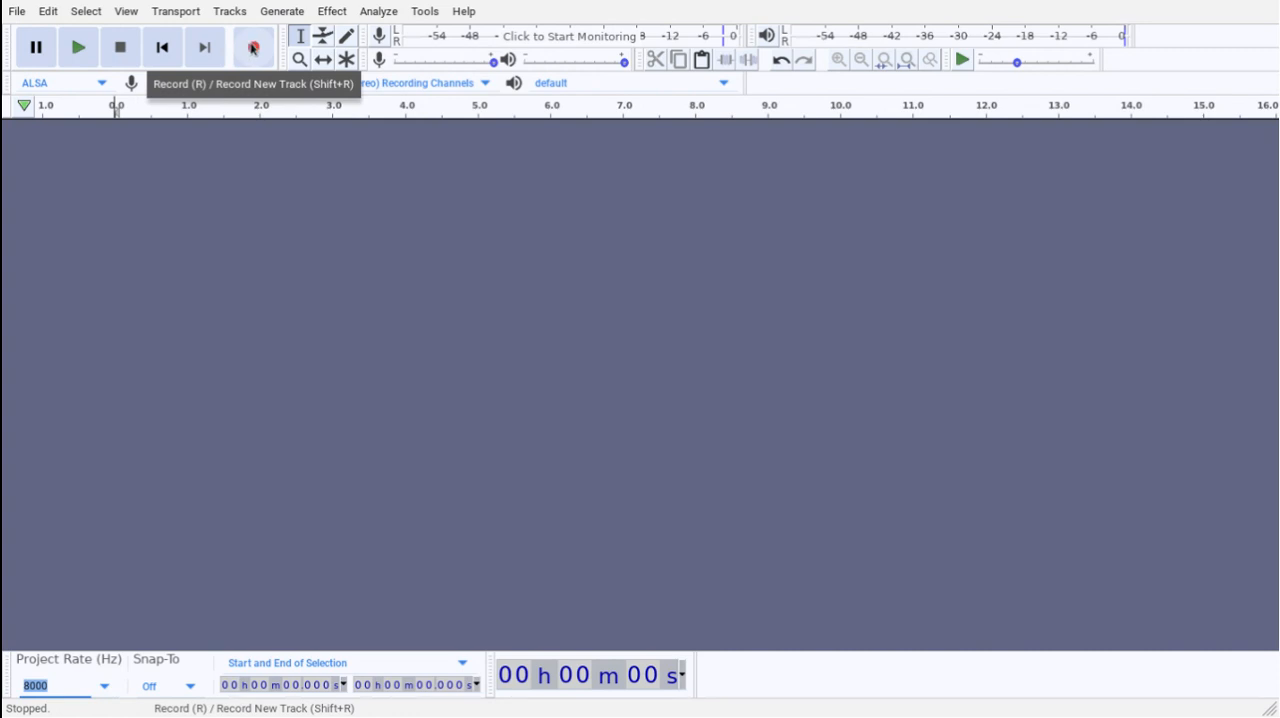
Step: Record a short test take of the voice and stop it
left_click(252, 48)
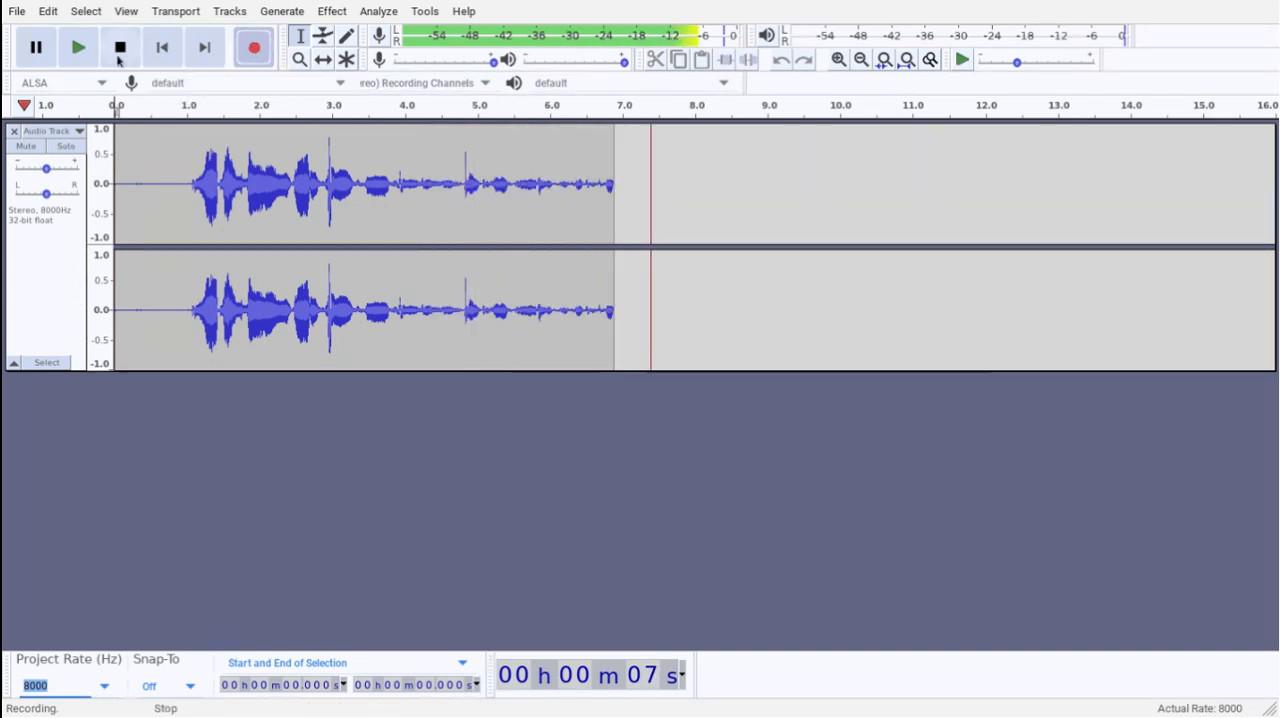
left_click(120, 48)
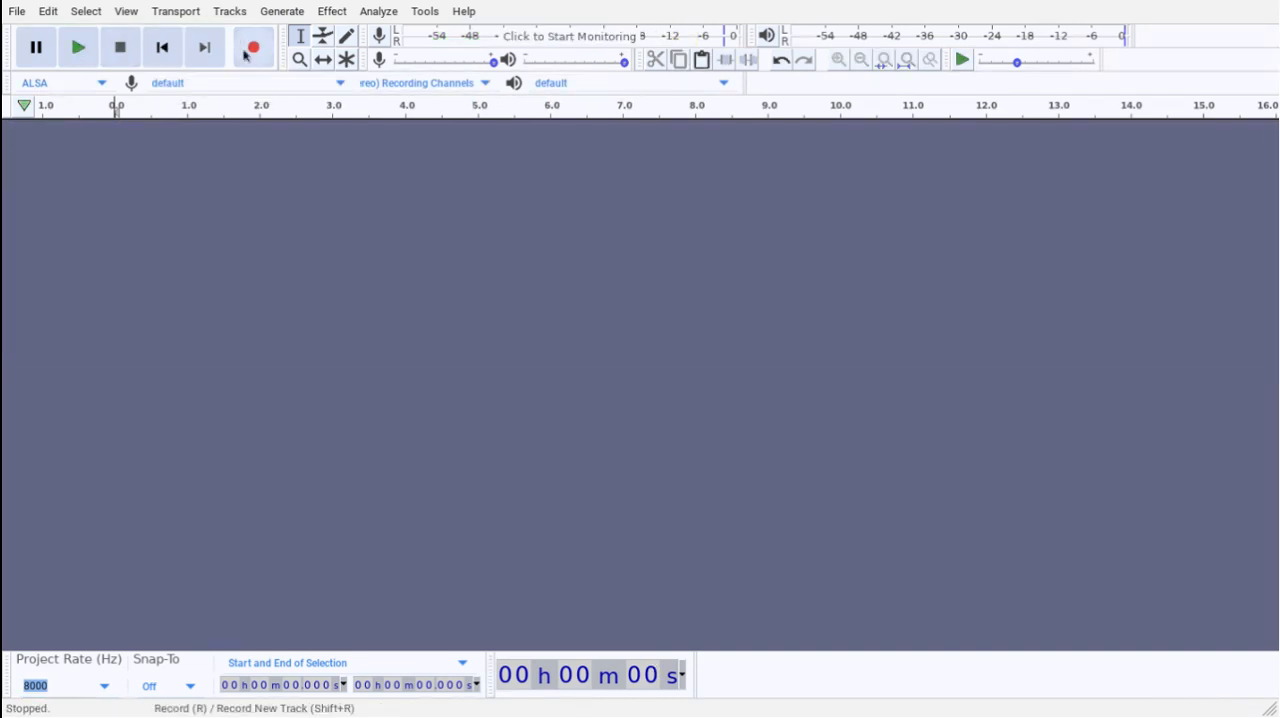
mouse_move(240, 106)
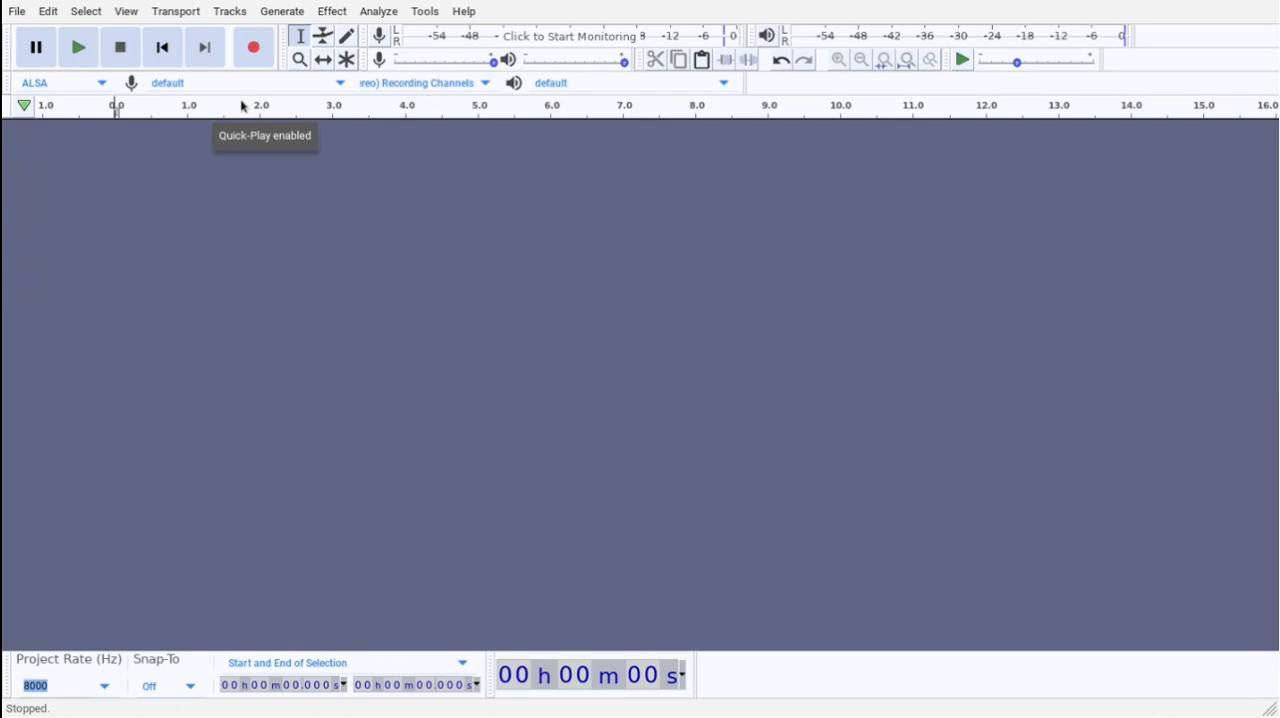
mouse_move(252, 48)
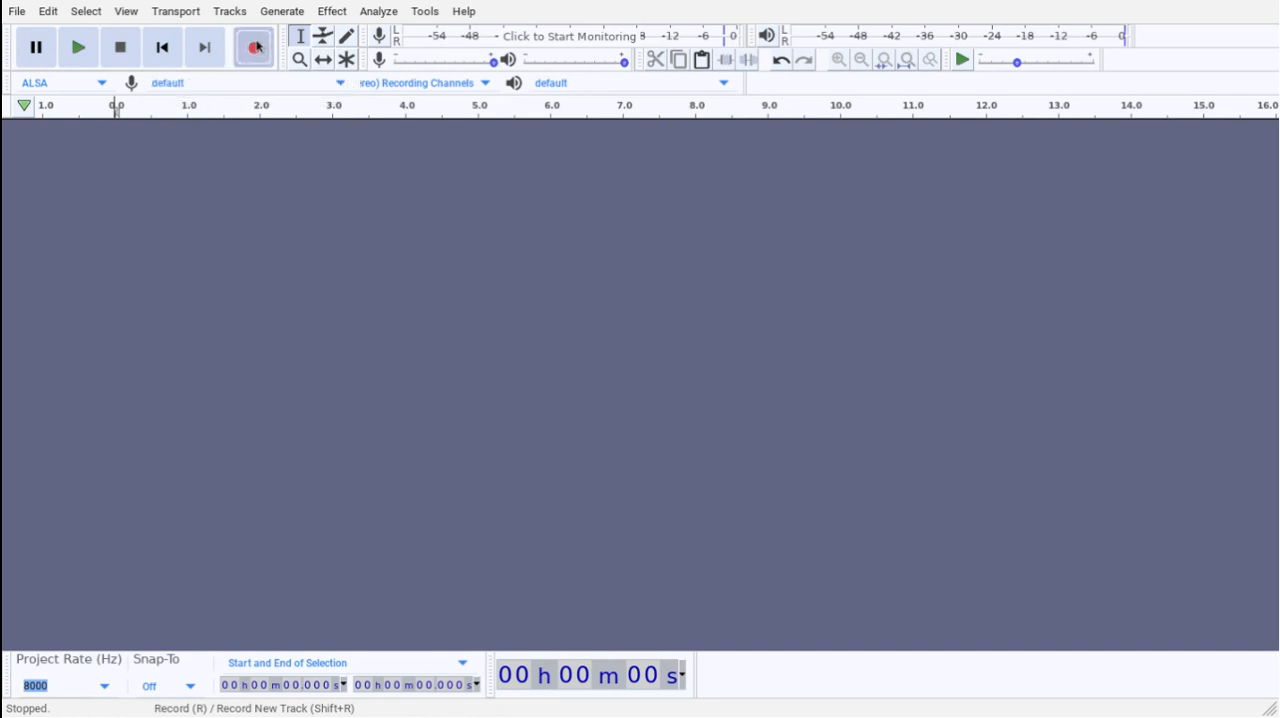
Step: Record a voice take of about ten seconds and trim the noisy tail after the speech
left_click(254, 48)
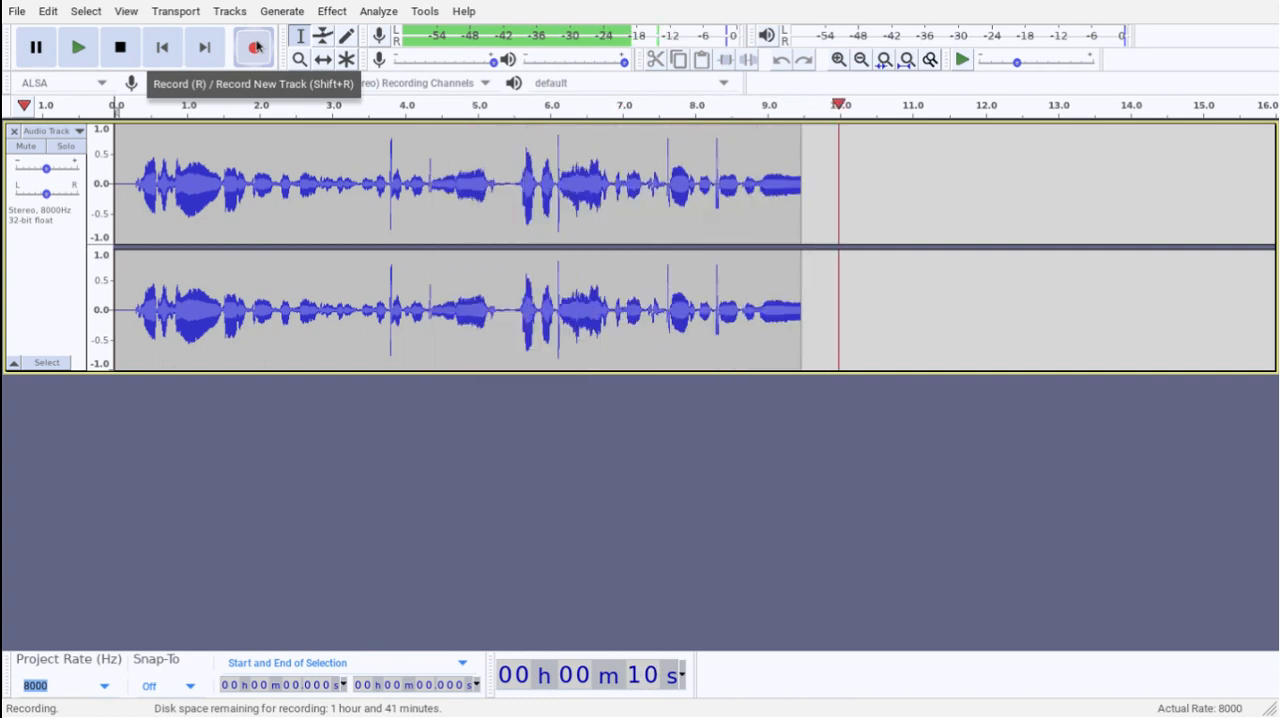
left_click(120, 48)
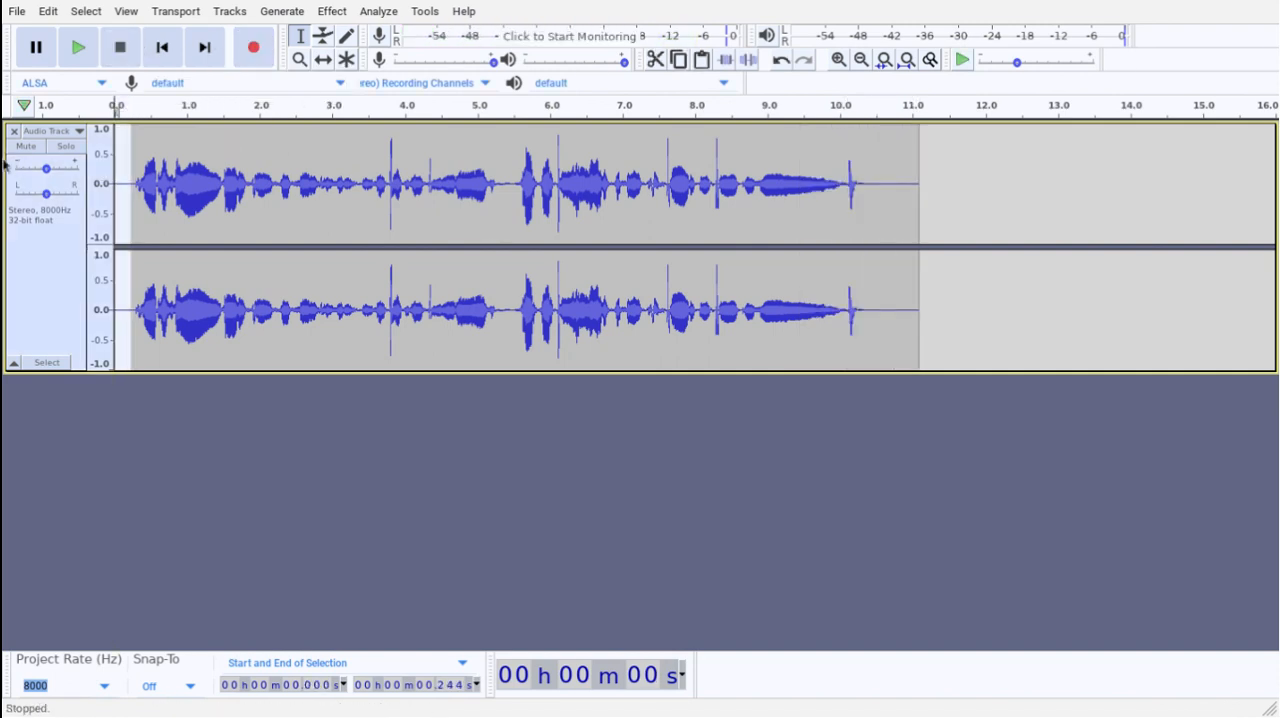
left_click_drag(844, 184, 964, 184)
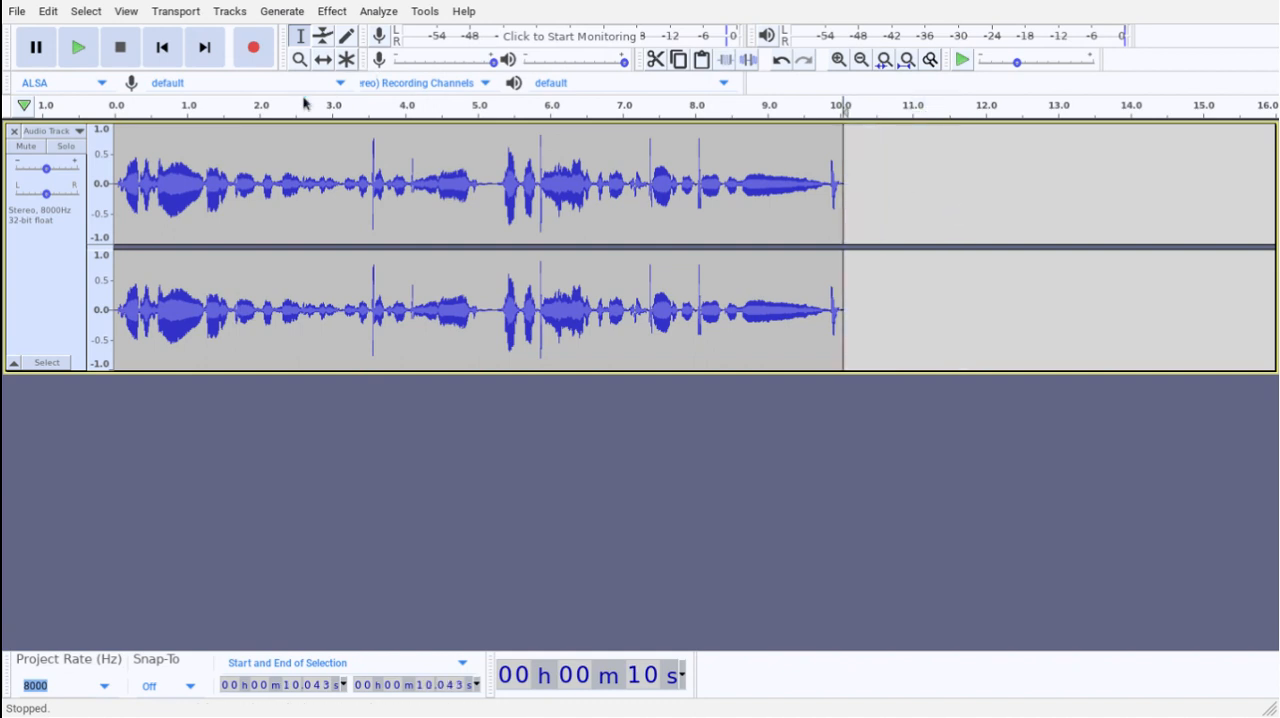
Step: Play back the whole trimmed voice track and stop playback
left_click(76, 48)
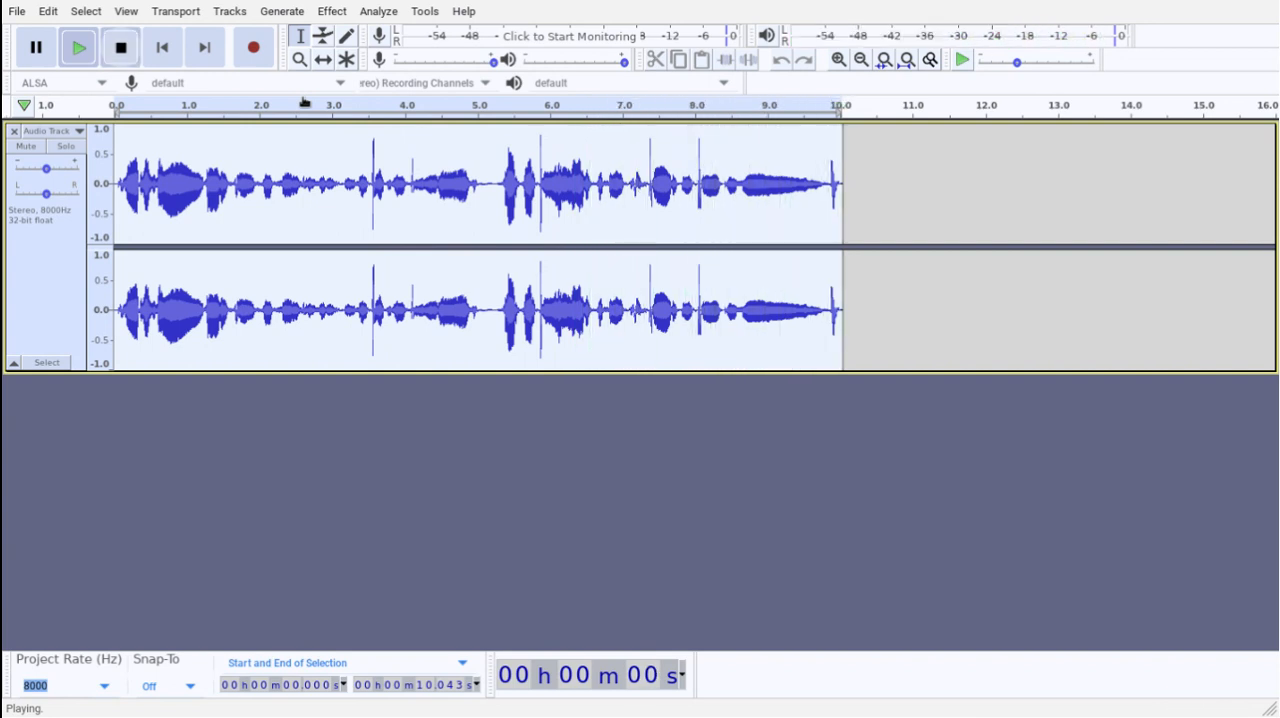
left_click(120, 48)
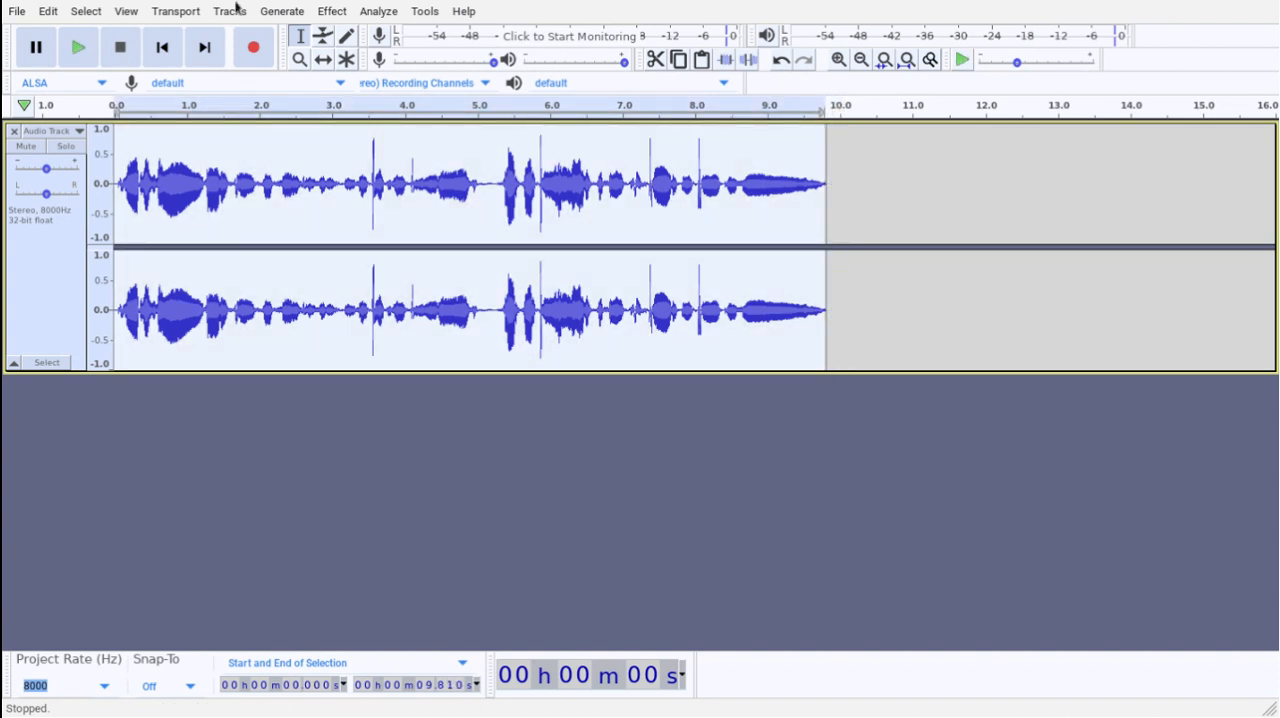
Step: Choose Soft Overdrive in the Distortion effect with amount 100 and output level 50
left_click(332, 12)
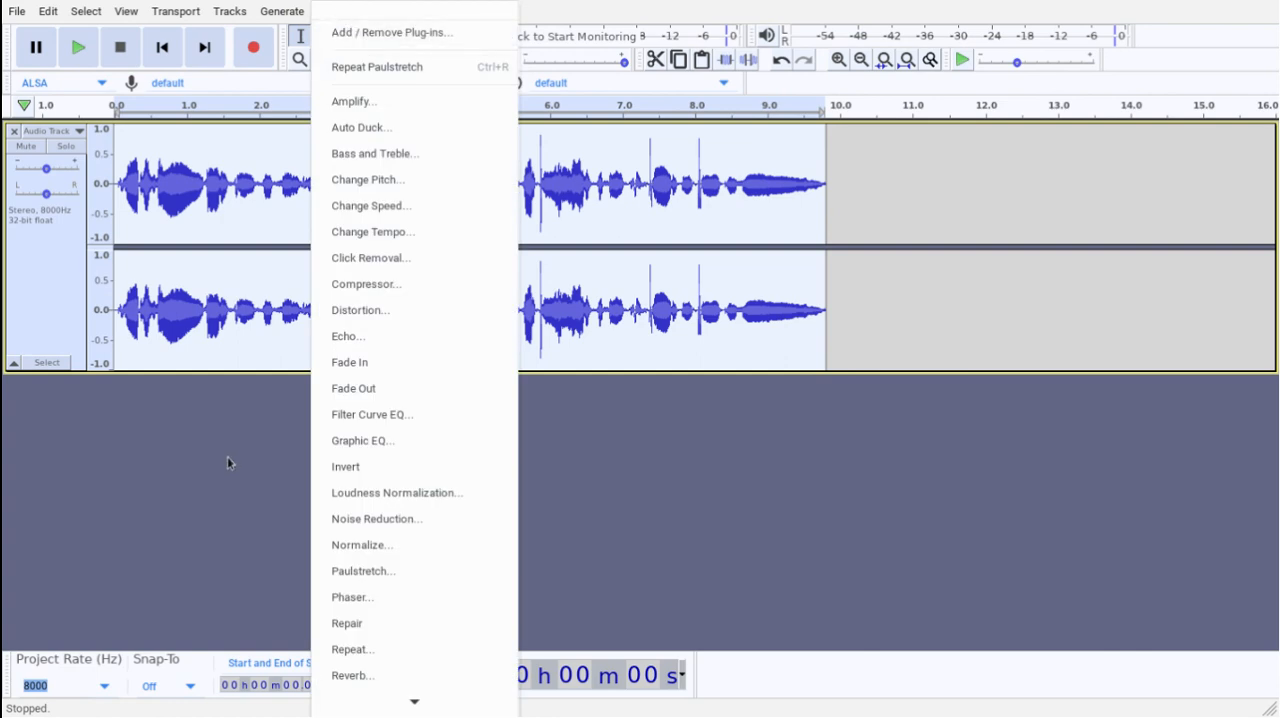
mouse_move(368, 284)
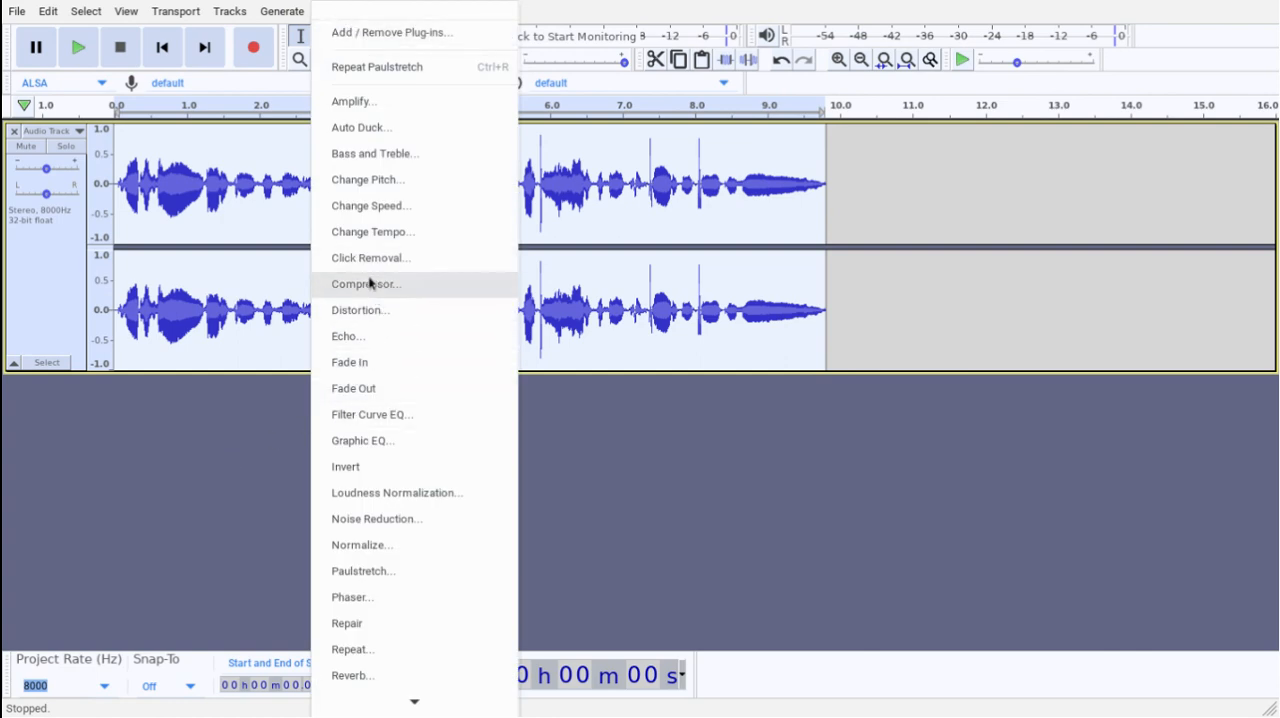
left_click(360, 310)
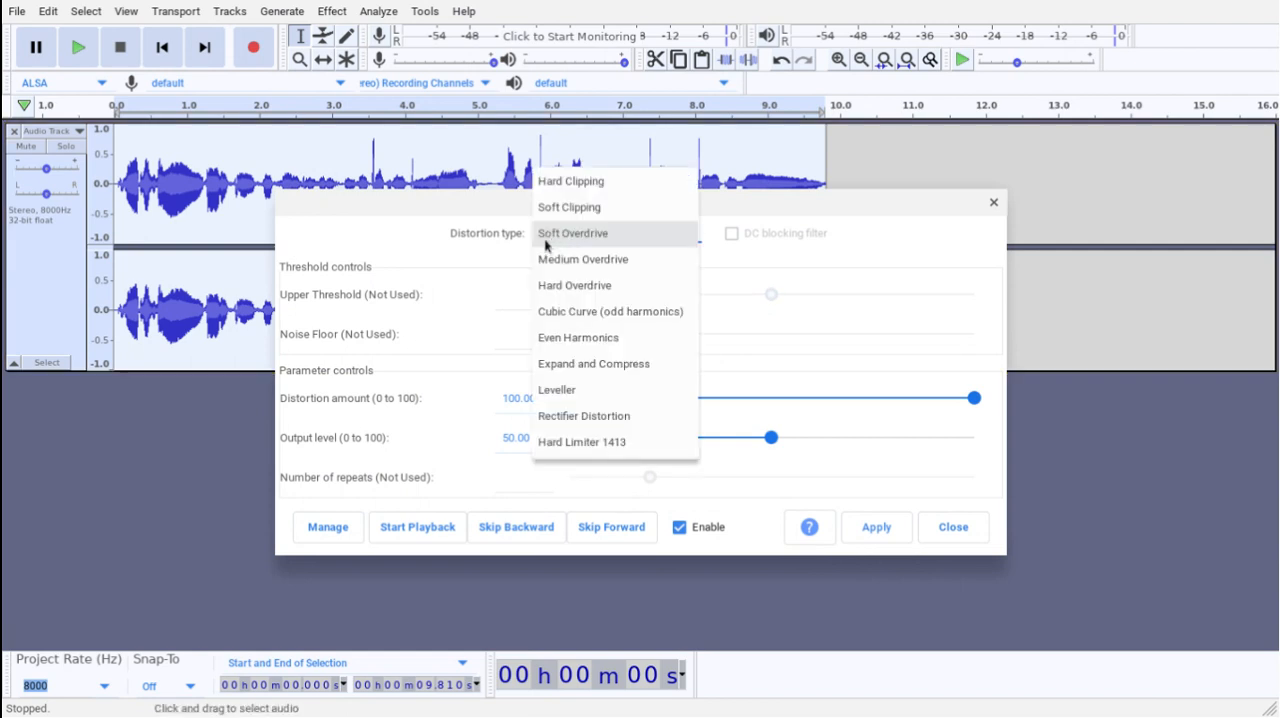
mouse_move(584, 416)
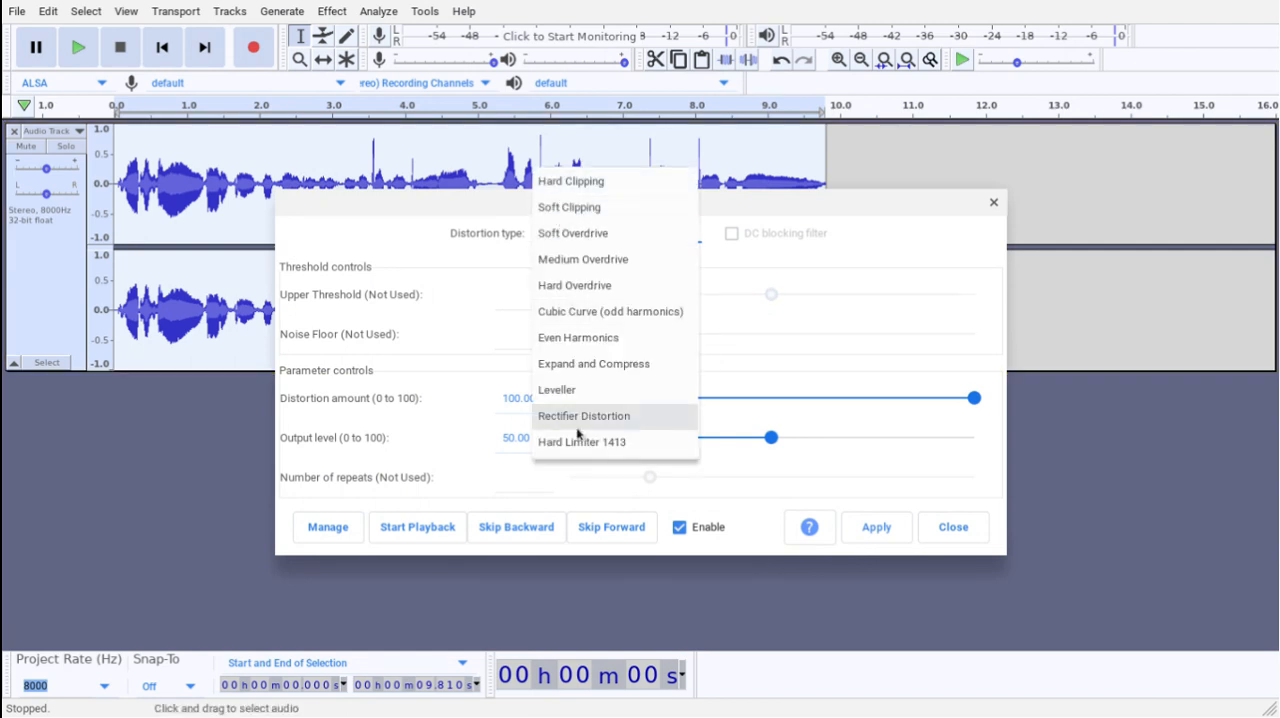
left_click(572, 232)
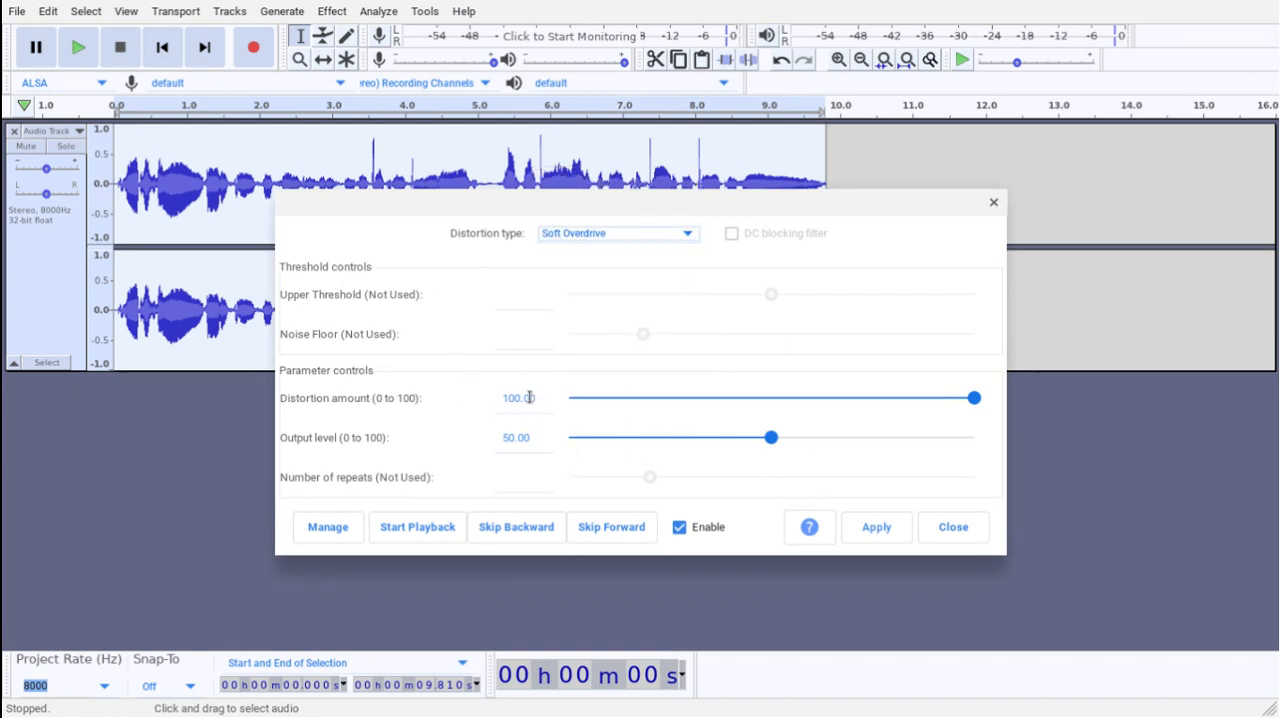
mouse_move(480, 444)
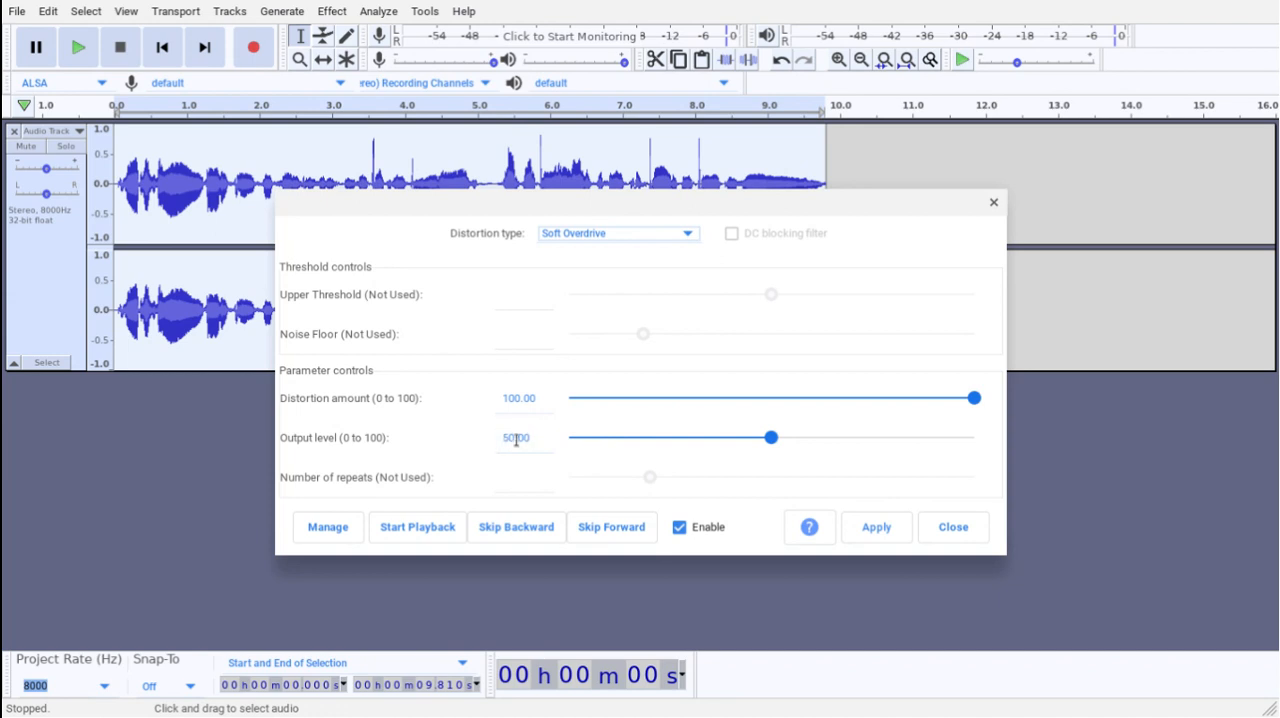
Step: Apply the soft overdrive to the voice track three times, flattening its waveform
left_click(876, 528)
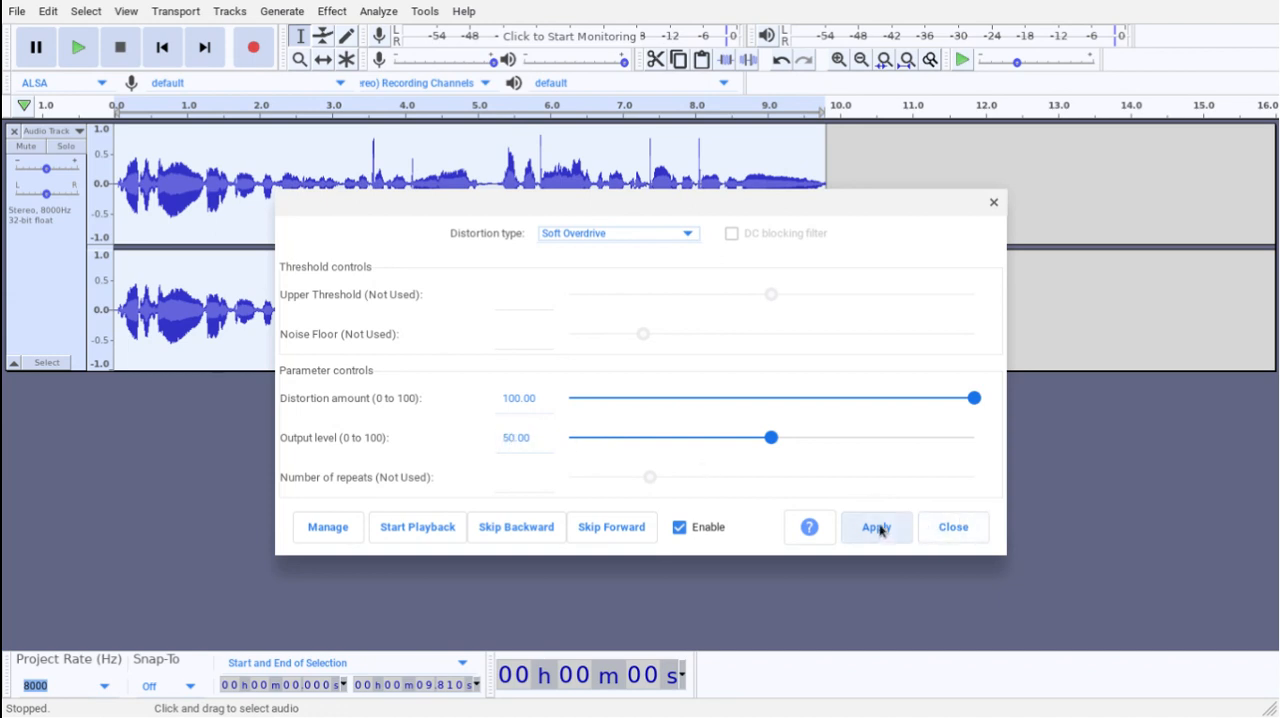
left_click(876, 528)
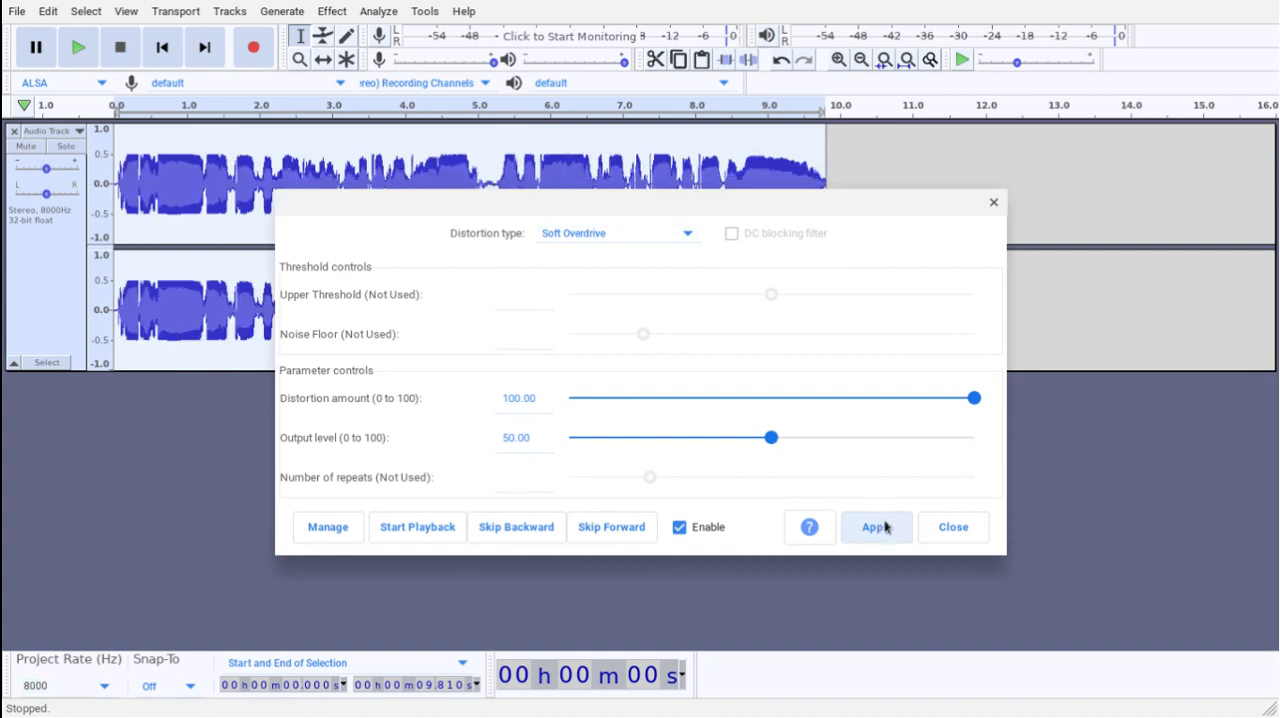
left_click(876, 528)
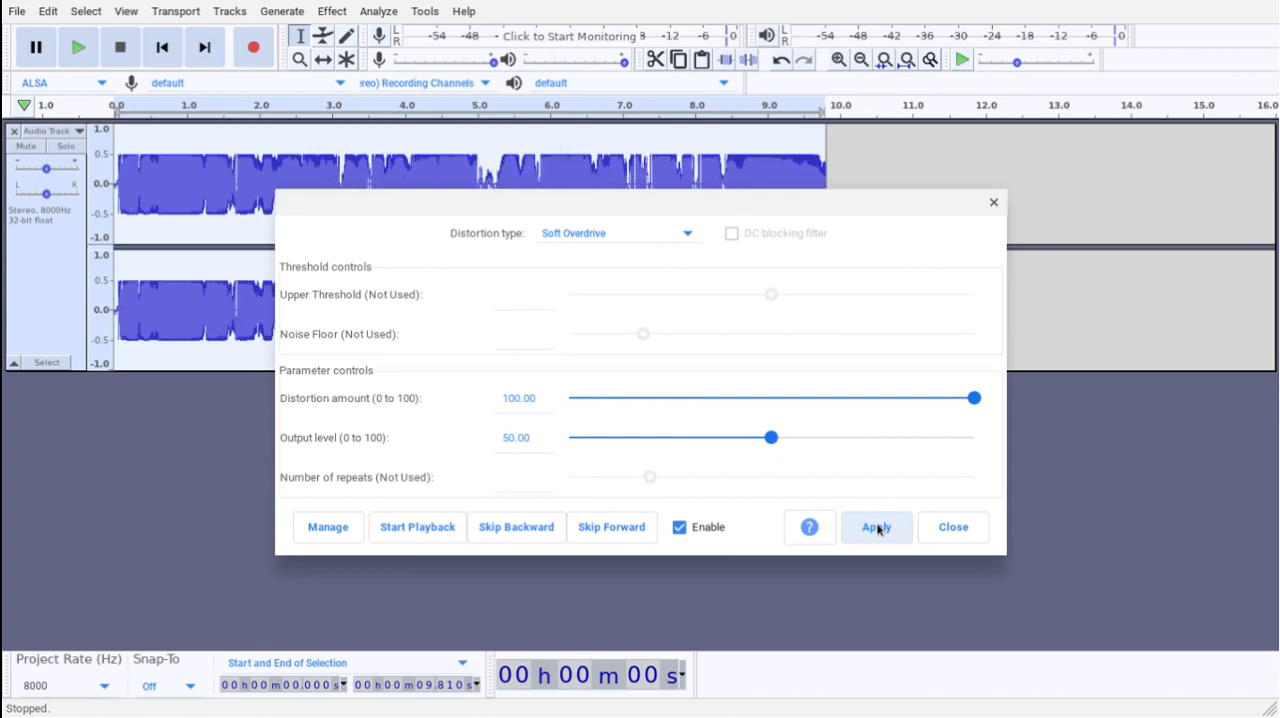
left_click(876, 528)
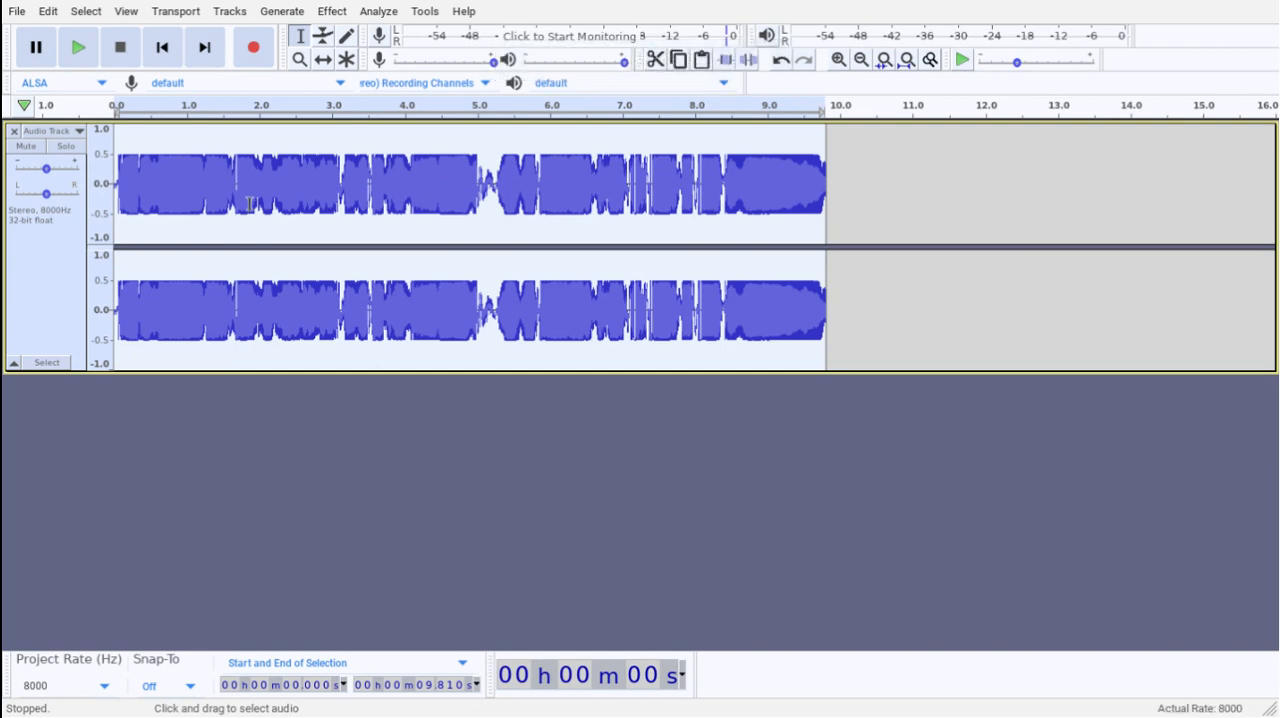
Step: Play back the distorted voice and bring up the Effect menu
left_click(78, 48)
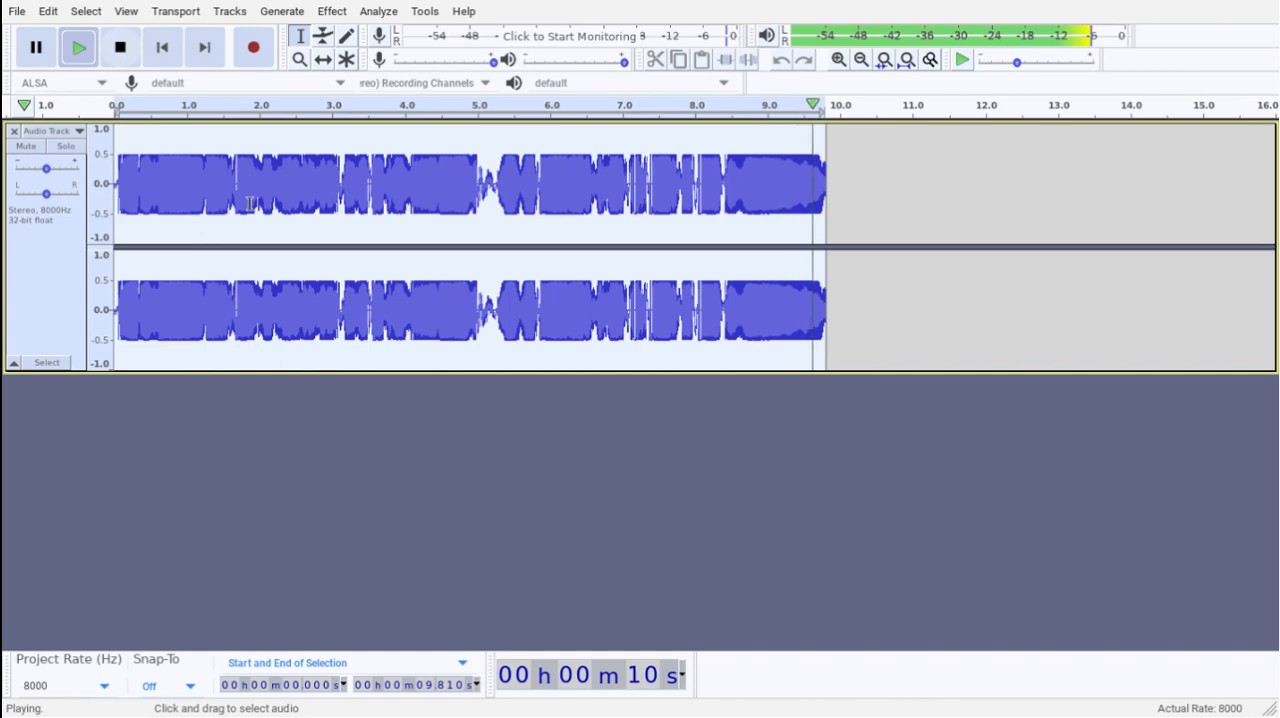
left_click(332, 12)
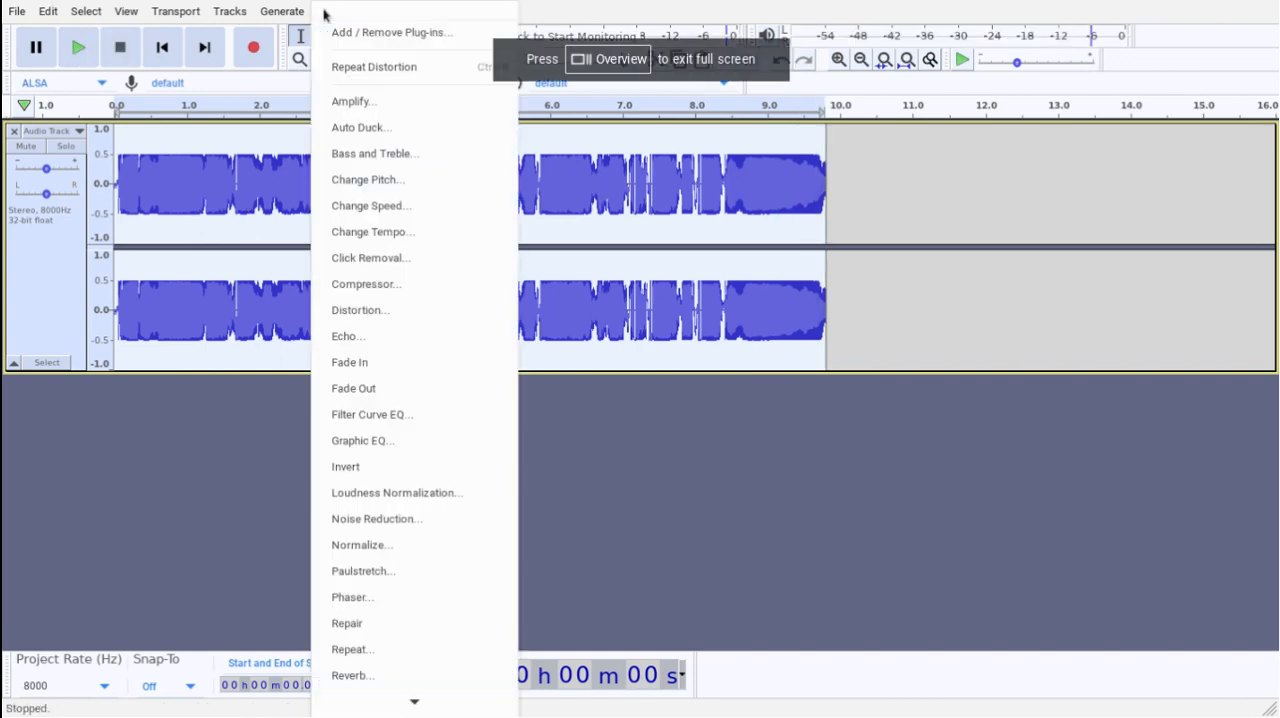
mouse_move(410, 442)
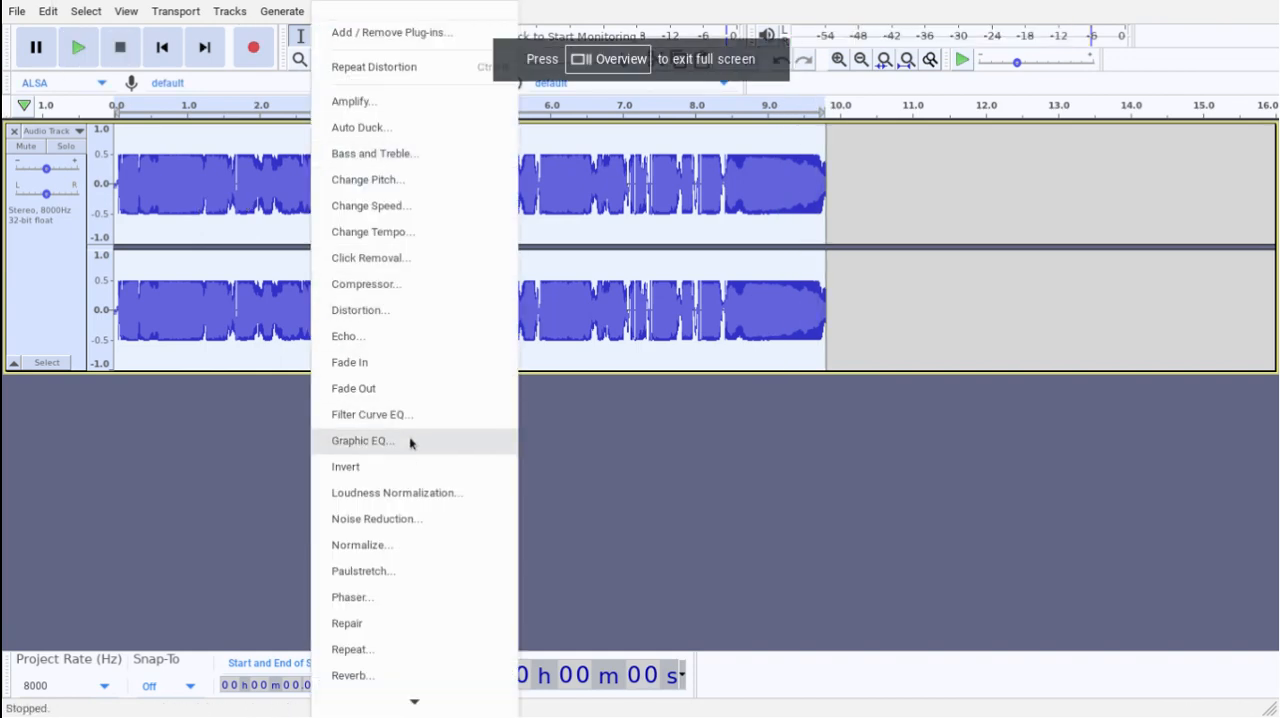
mouse_move(368, 180)
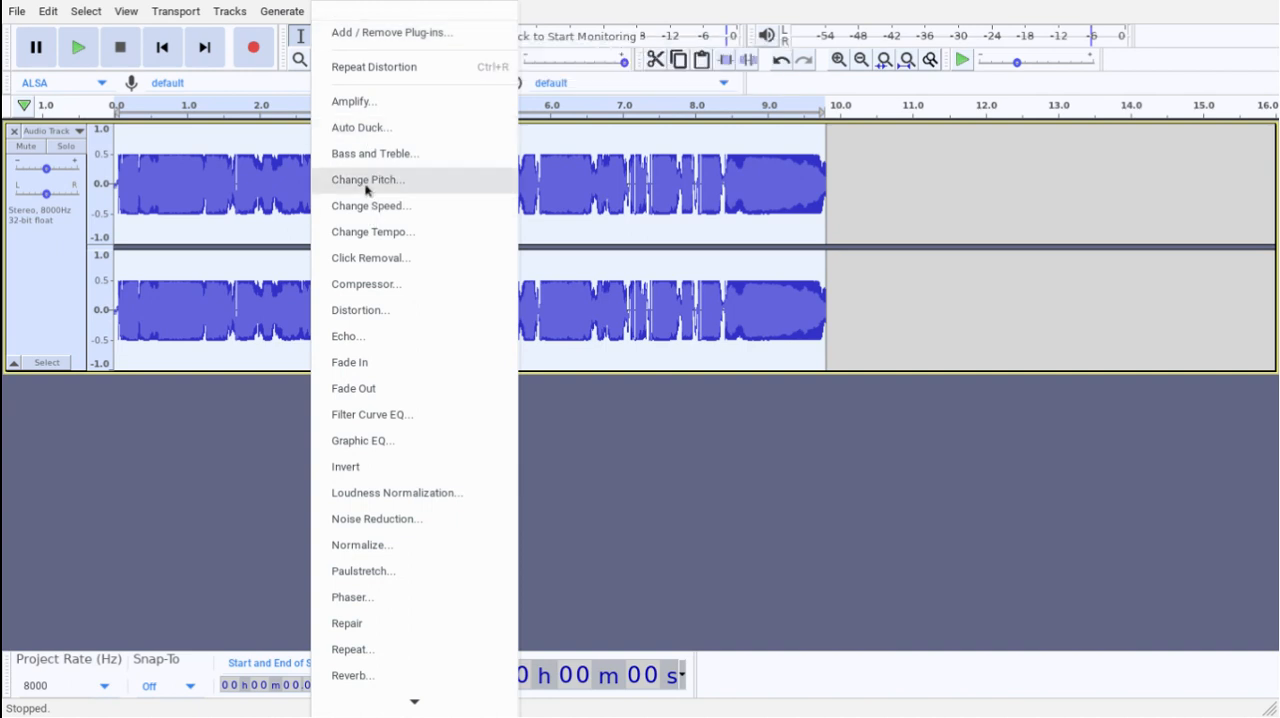
Step: Raise the voice's pitch by 10 percent with Change Pitch, leaving tempo unchanged
left_click(368, 180)
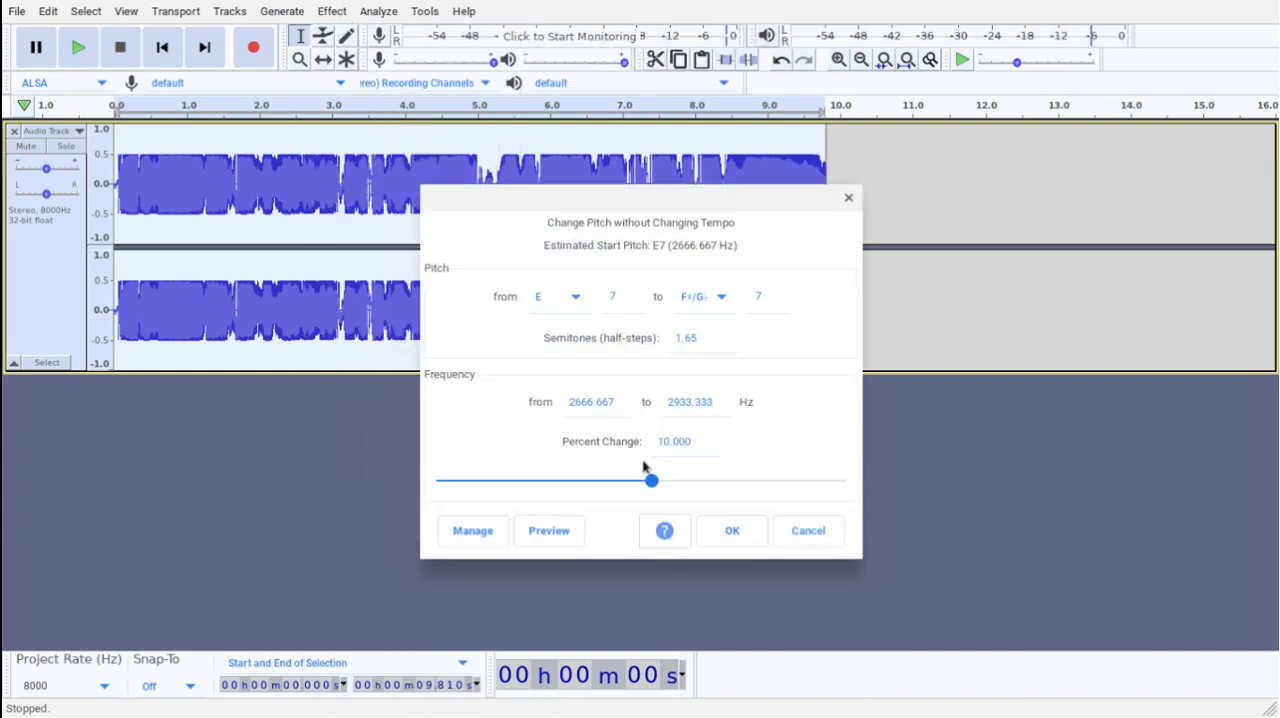
triple_click(674, 442)
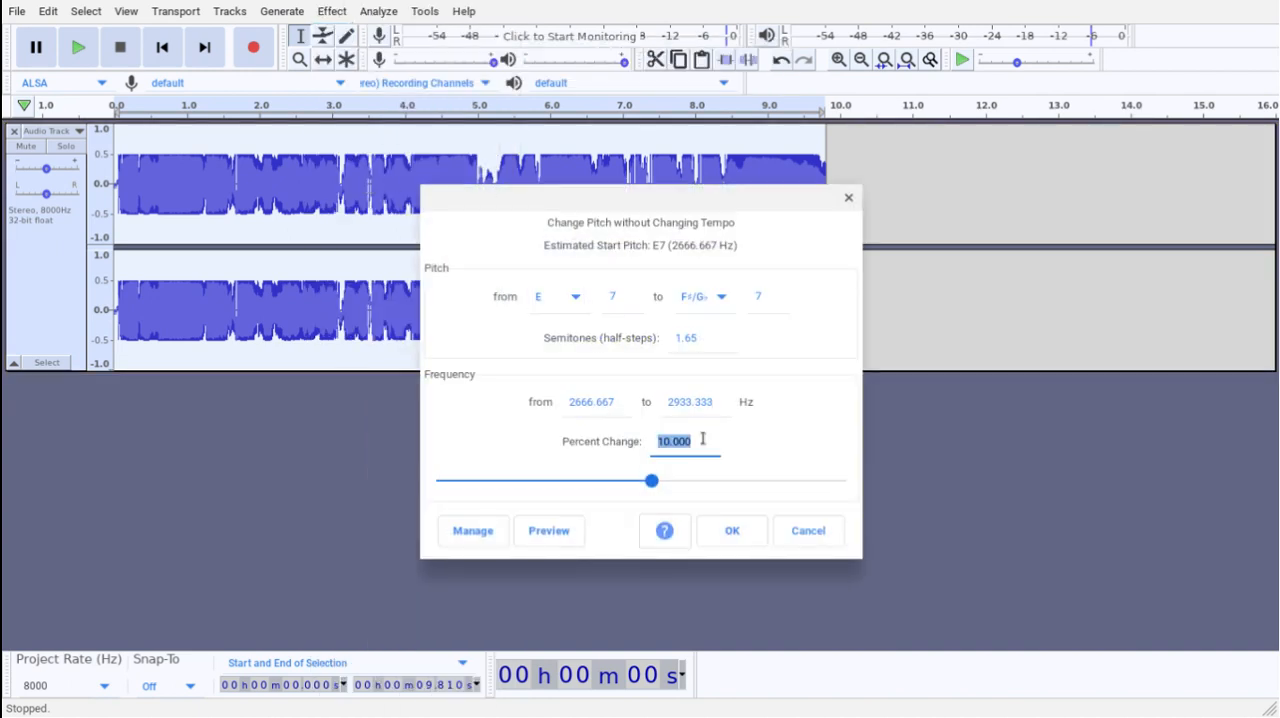
left_click(732, 530)
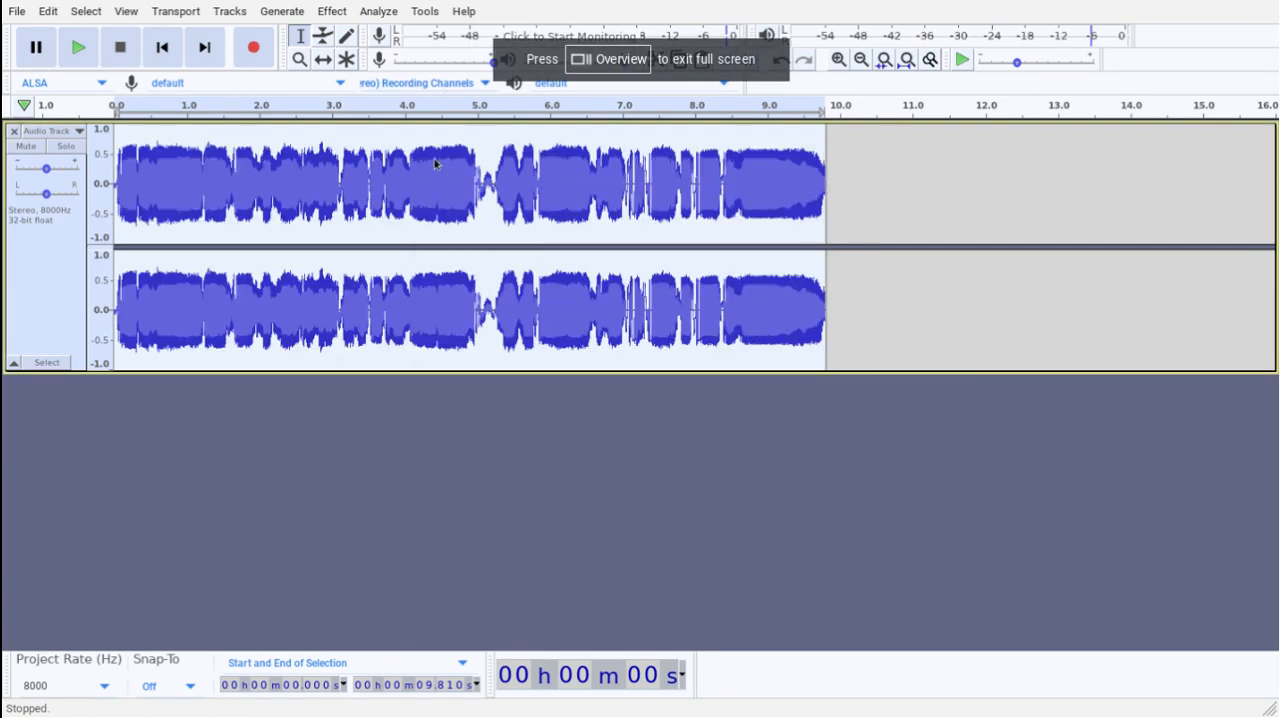
Step: Play back the pitch-shifted voice and stop playback
left_click(76, 48)
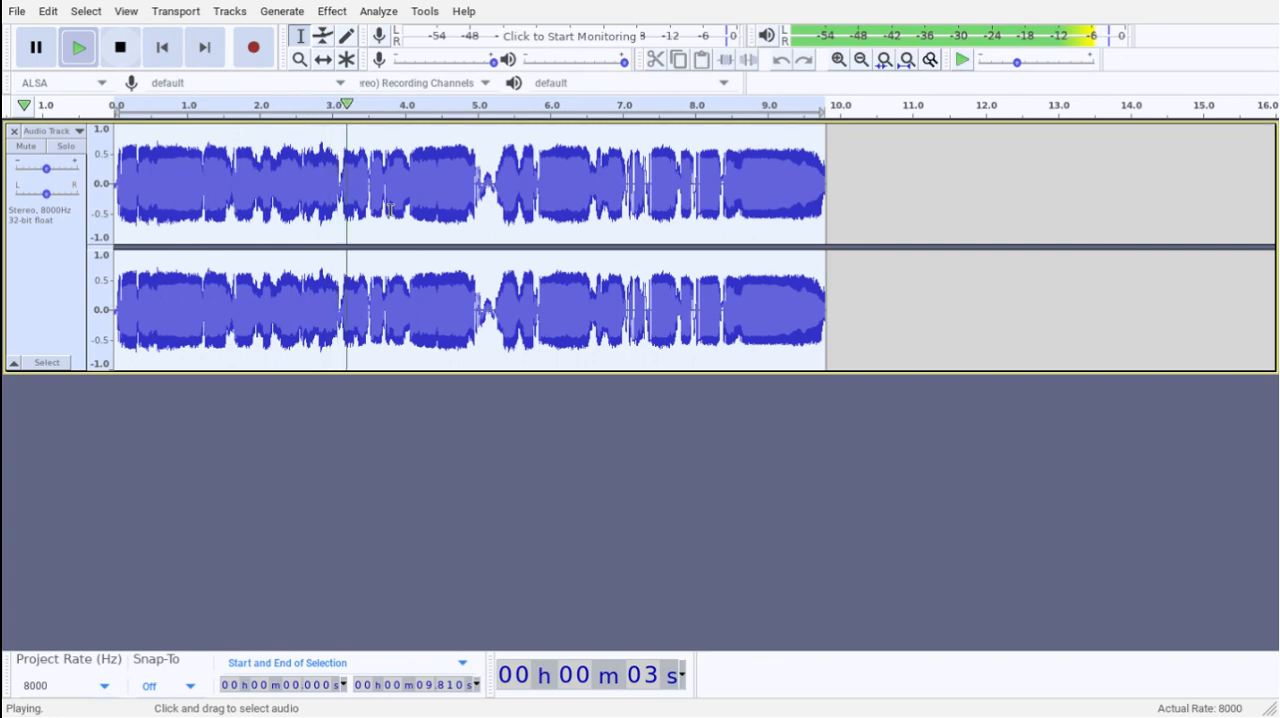
left_click(120, 48)
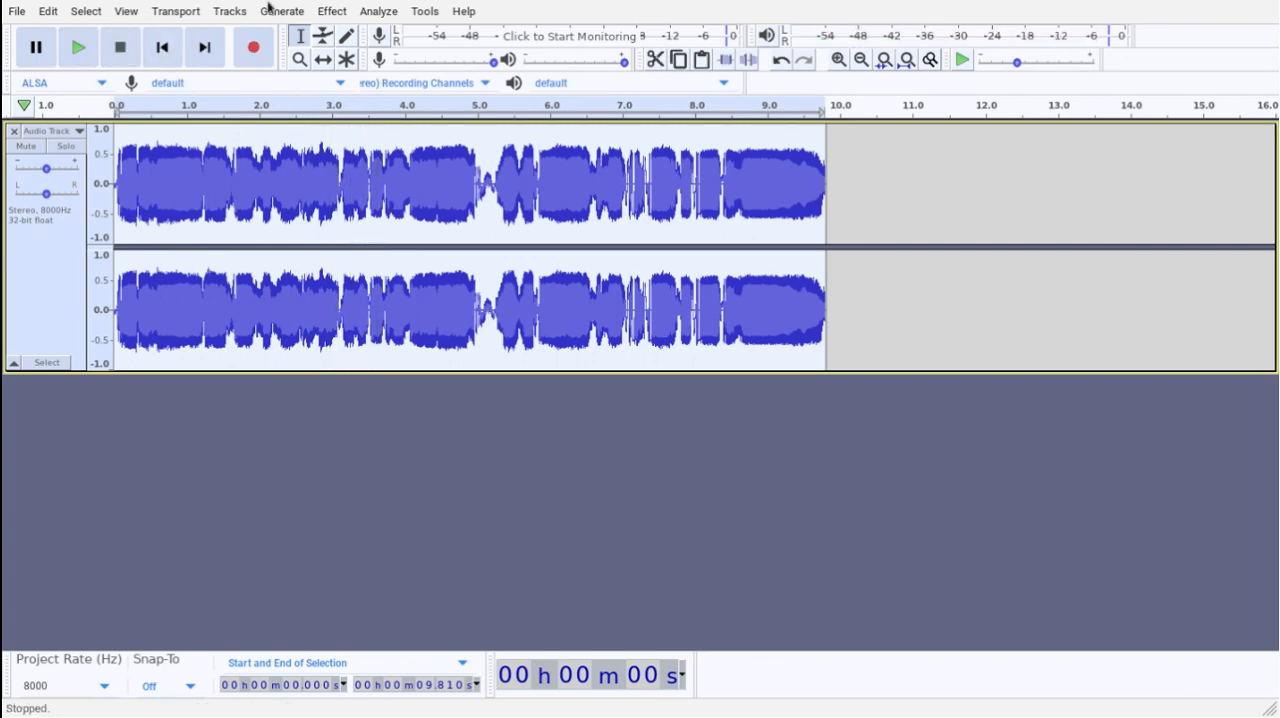
mouse_move(452, 156)
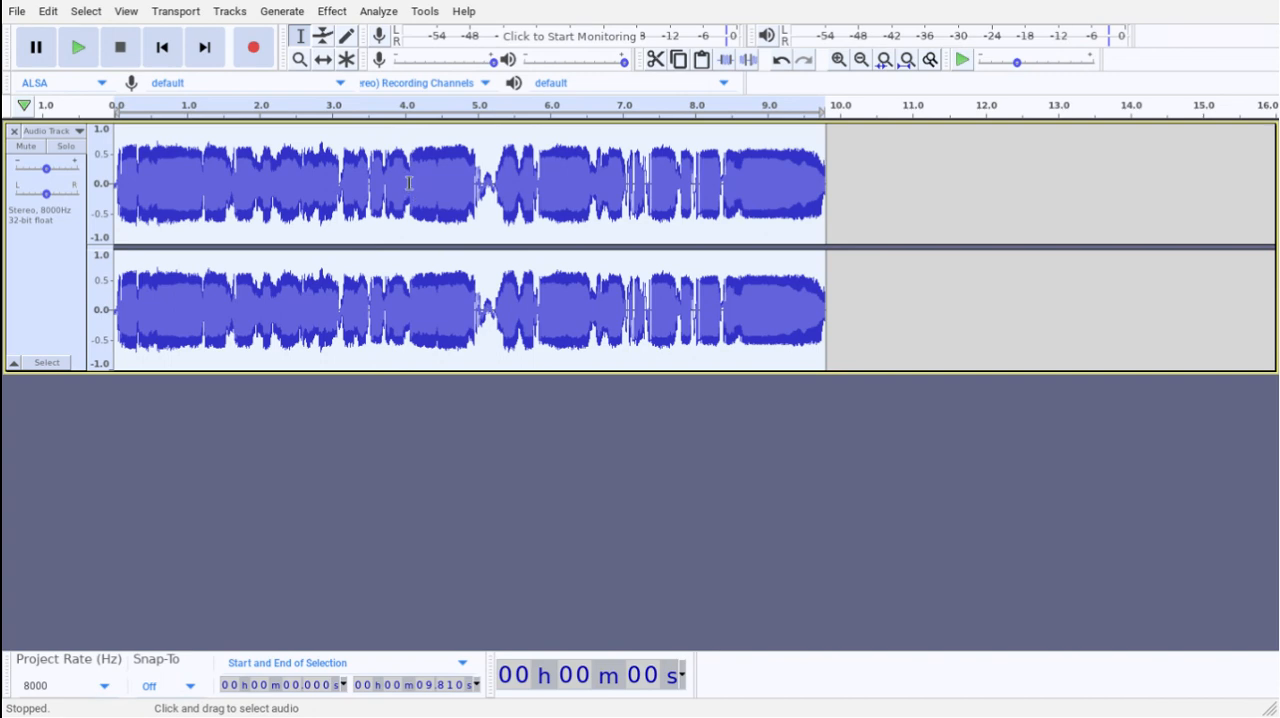
Step: Apply Paulstretch with stretch factor 1.0 and 0.08-second time resolution to the voice track
left_click(332, 12)
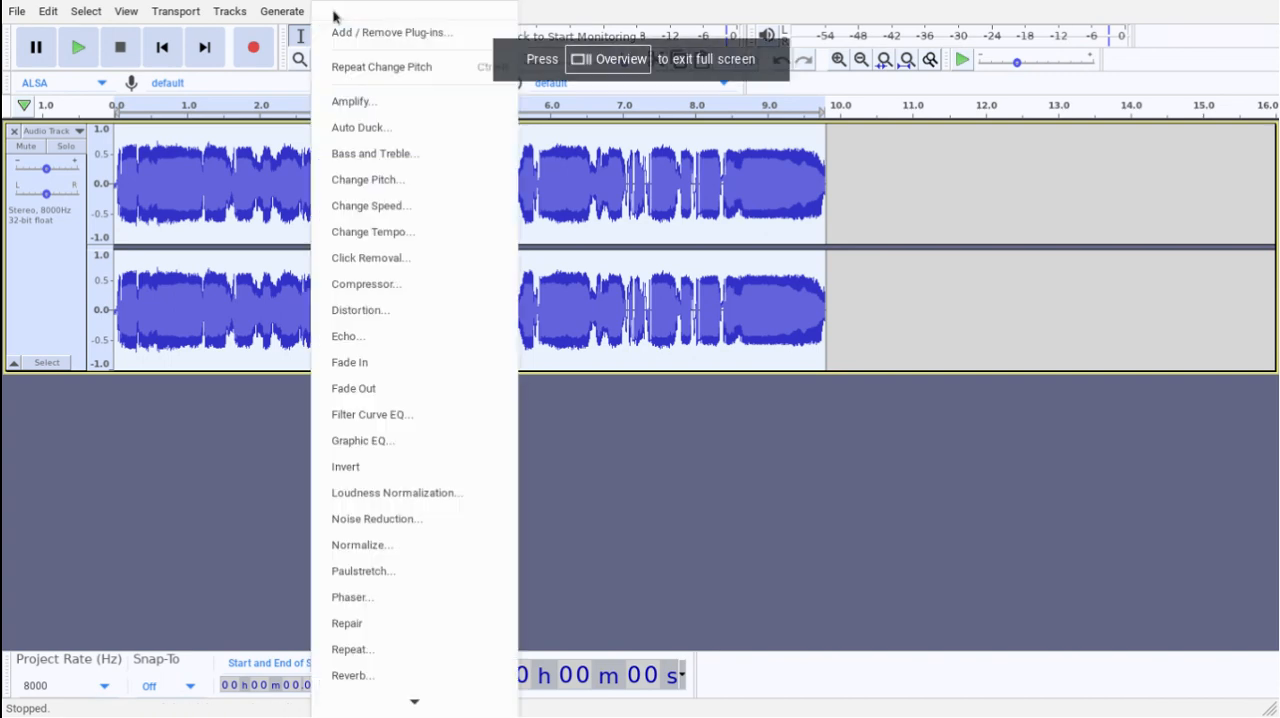
mouse_move(380, 570)
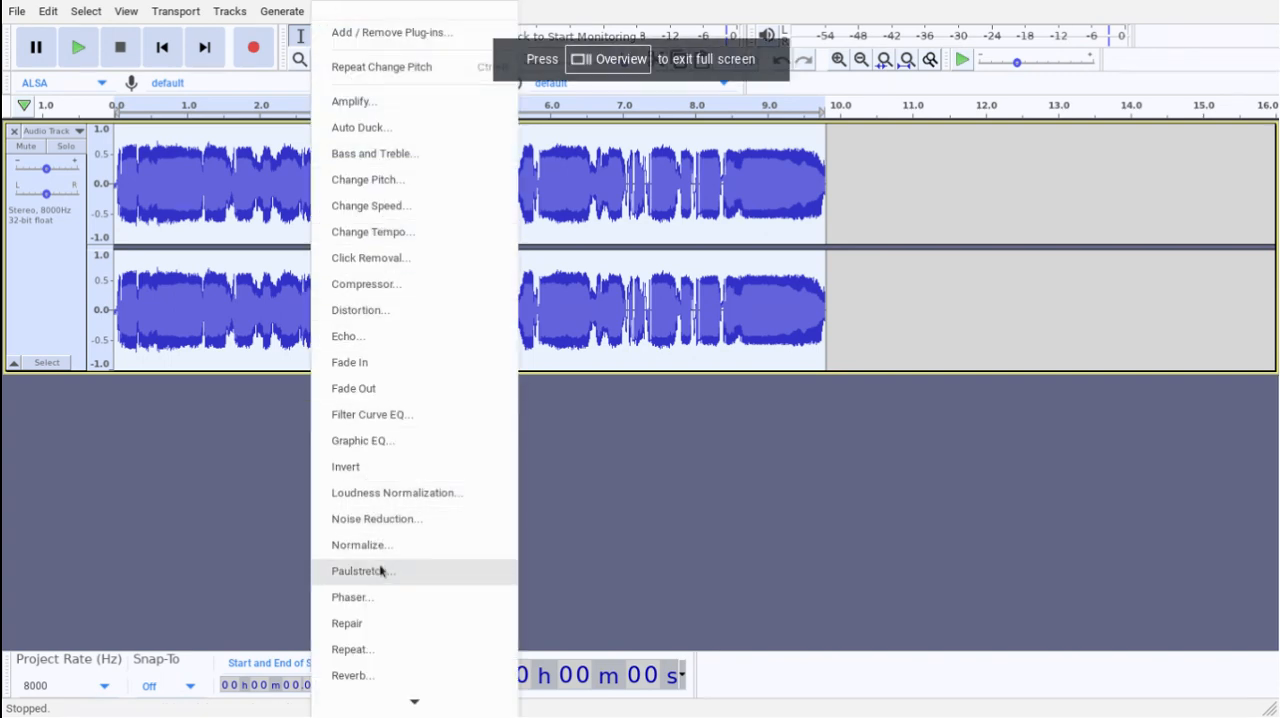
left_click(360, 570)
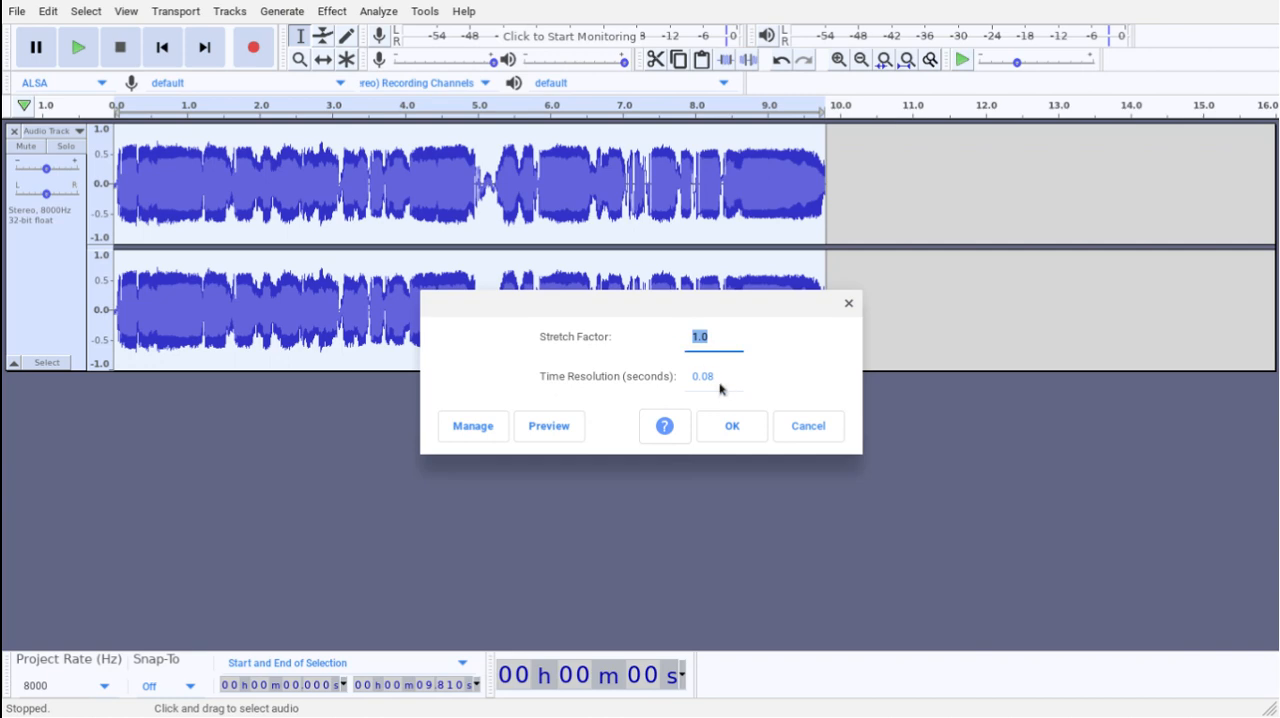
left_click(714, 376)
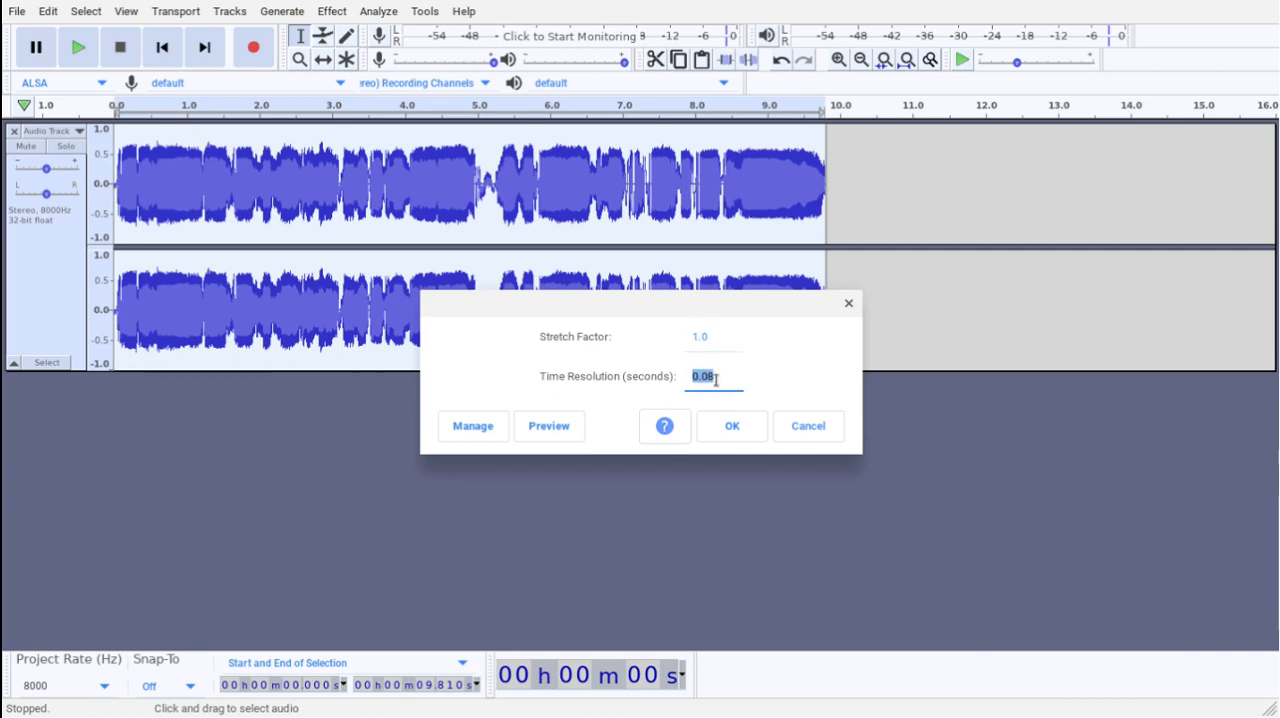
left_click(732, 426)
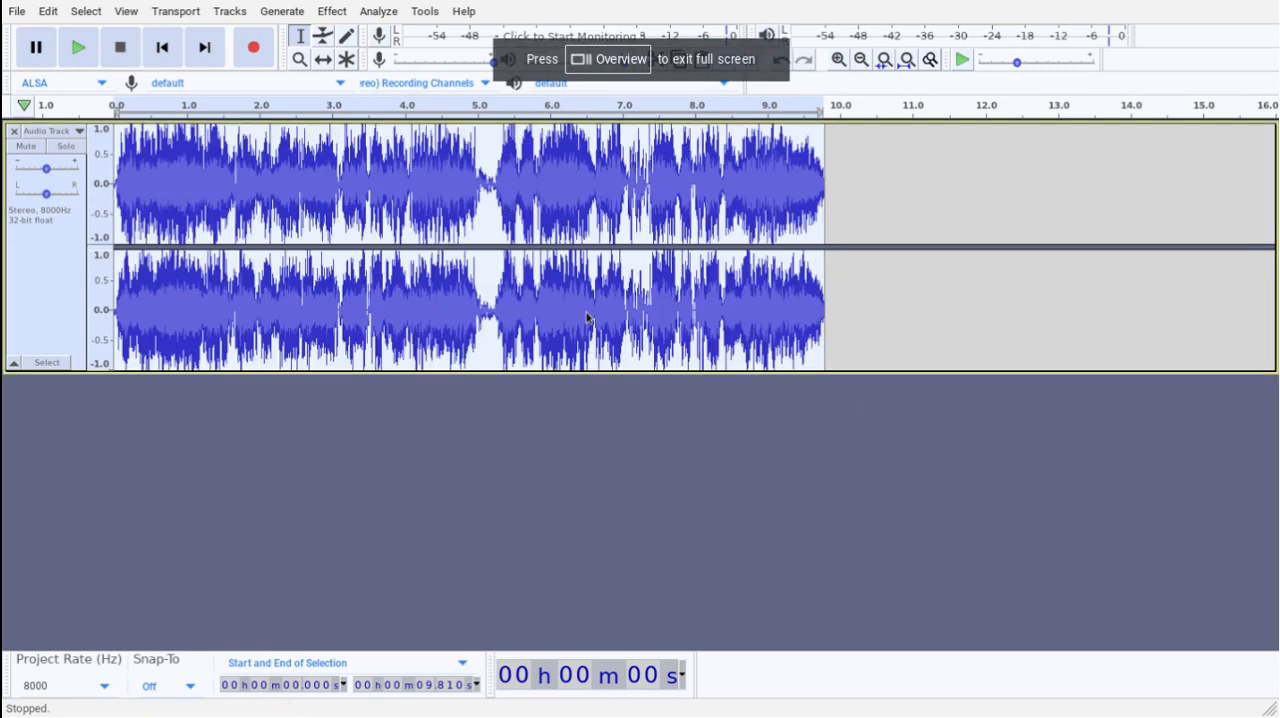
left_click(76, 48)
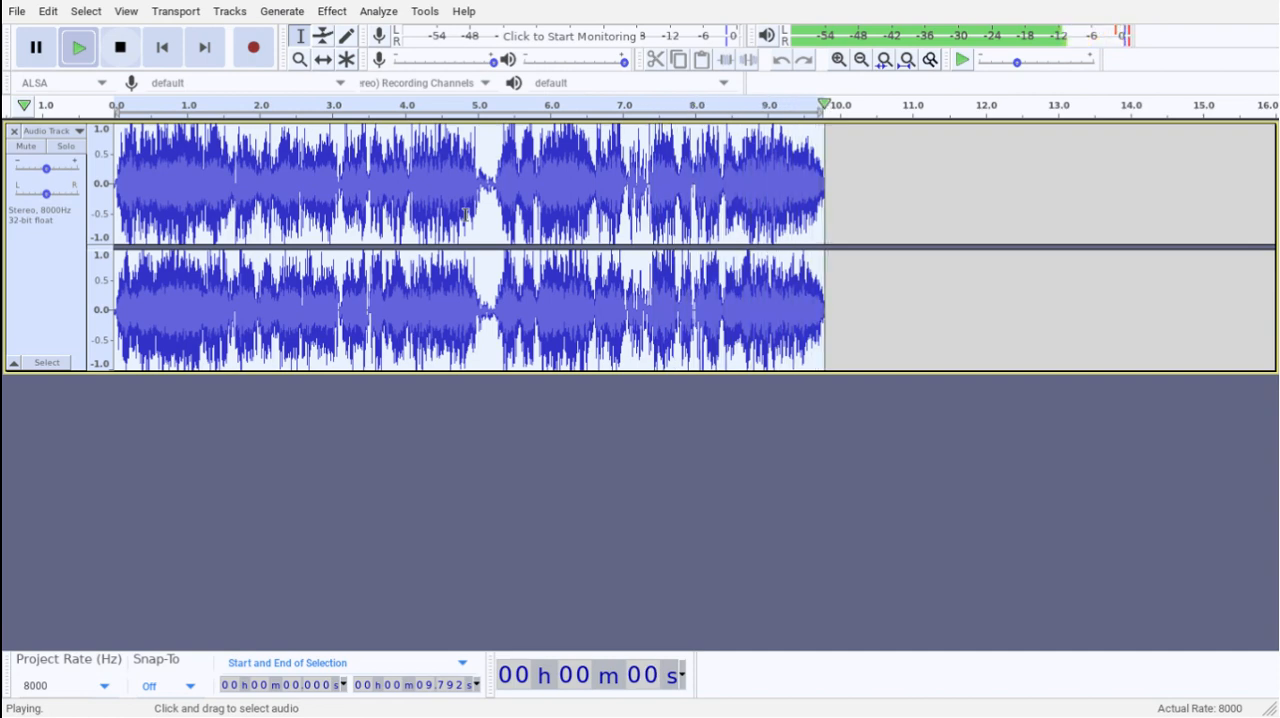
left_click(120, 48)
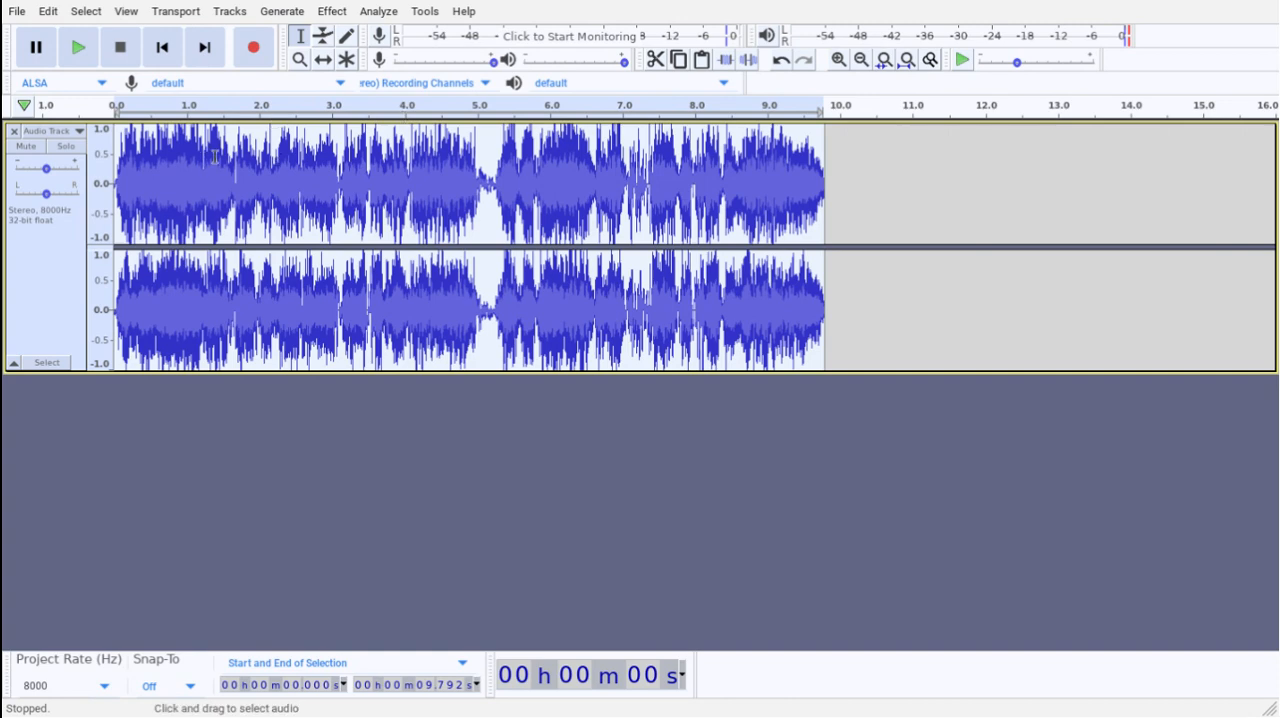
left_click(490, 310)
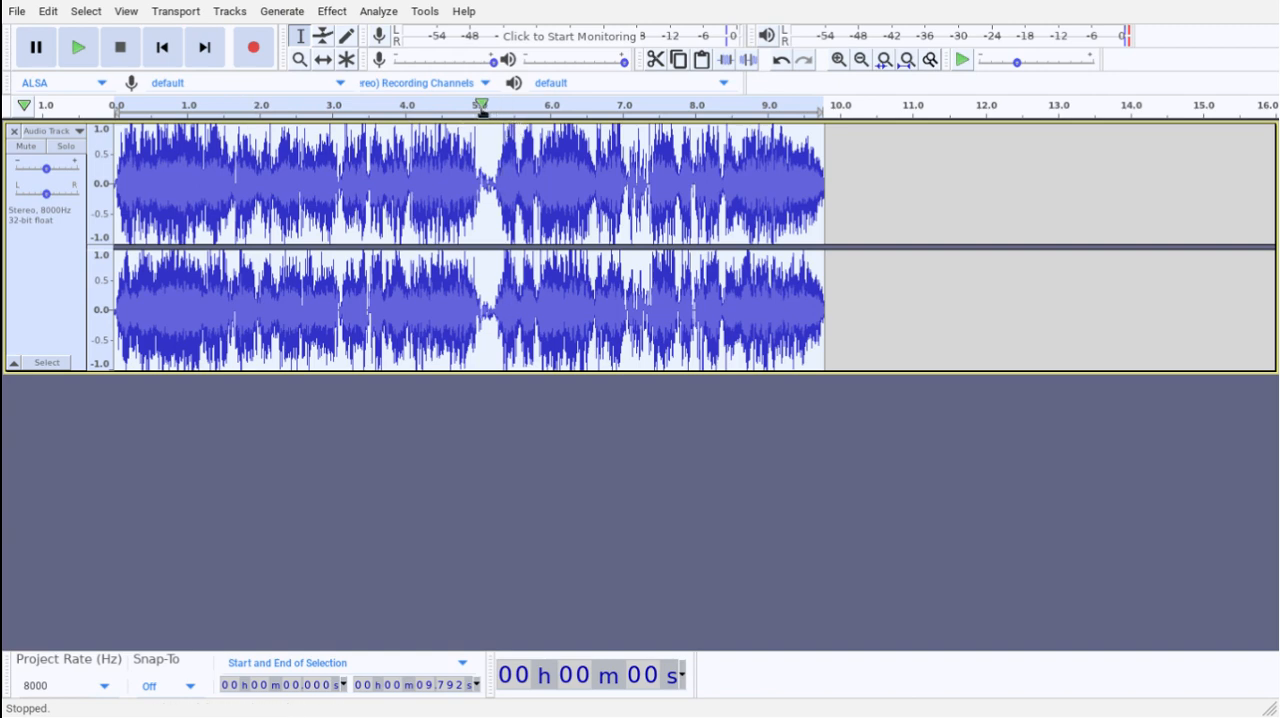
mouse_move(562, 240)
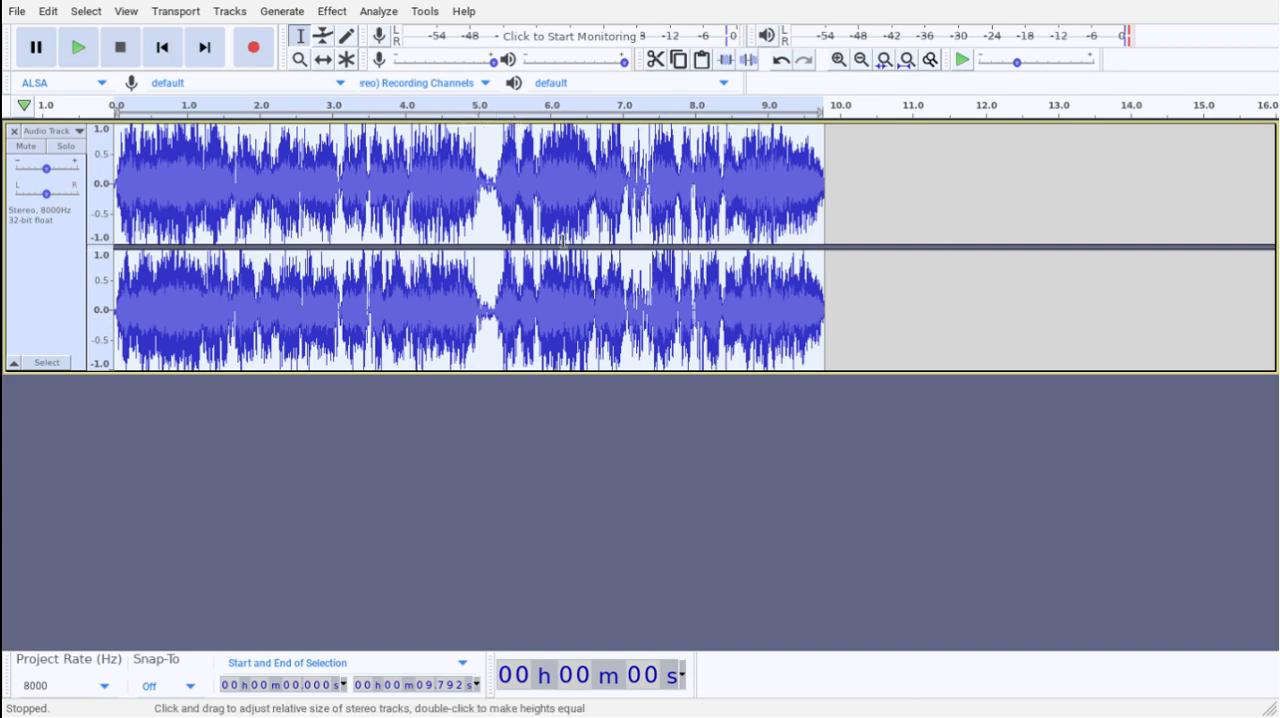